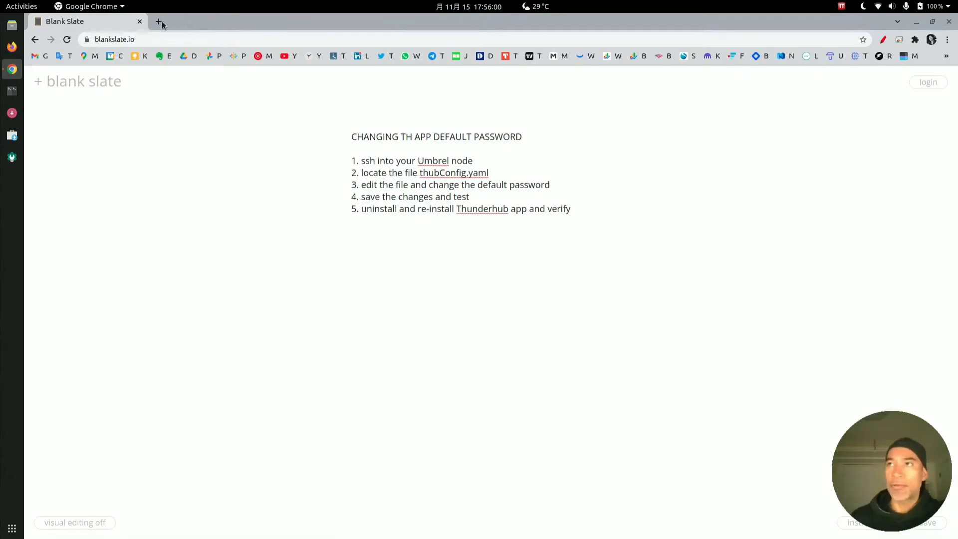
{"action": "mouse_move", "coordinate": [159, 22]}
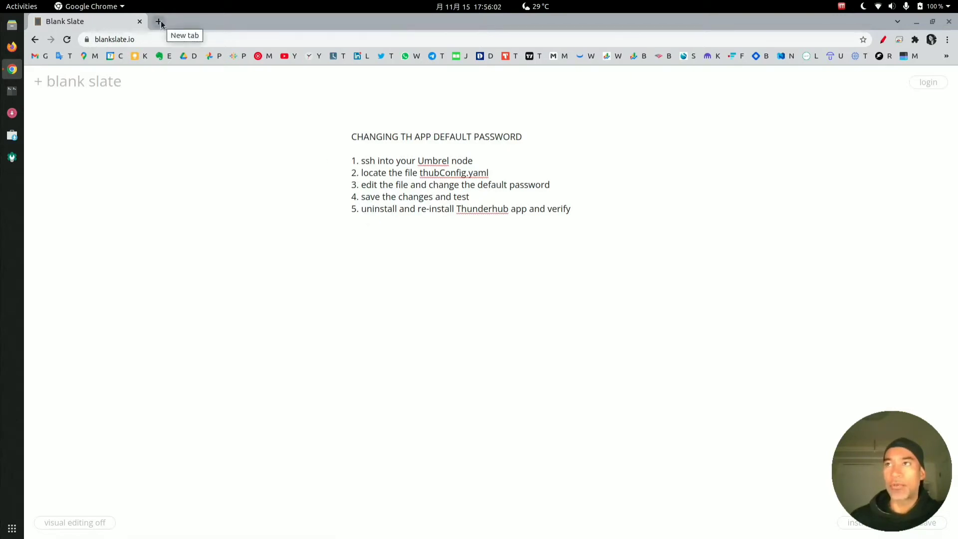
Open the Umbrel node at 192.168.0.11 in a new tab and enter the password.
{"action": "left_click", "coordinate": [159, 22]}
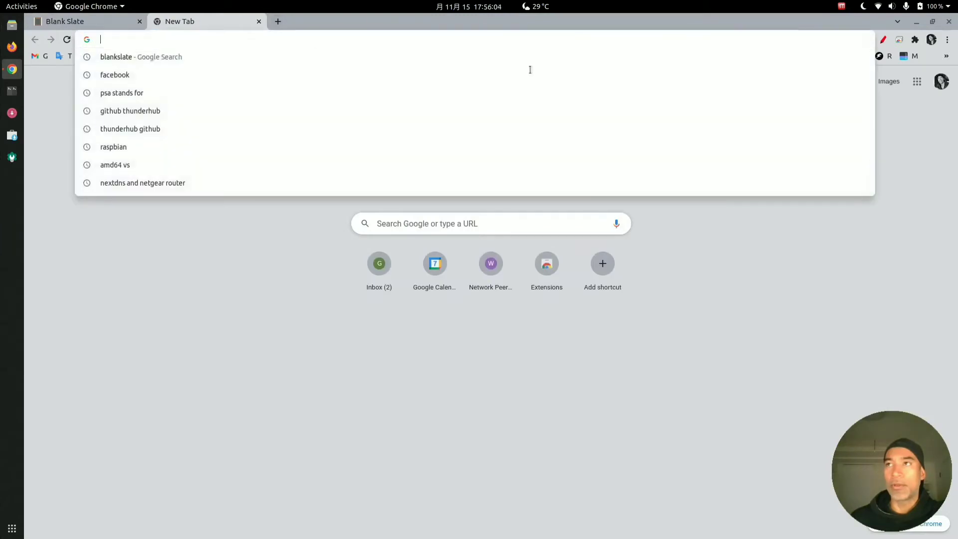
{"action": "type", "text": "192.168.0.11"}
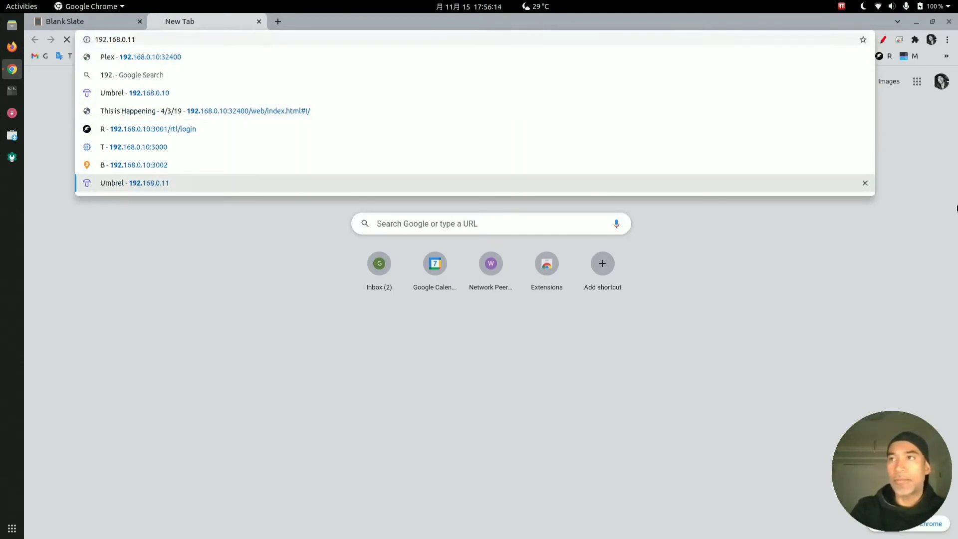
{"action": "left_click", "coordinate": [134, 182]}
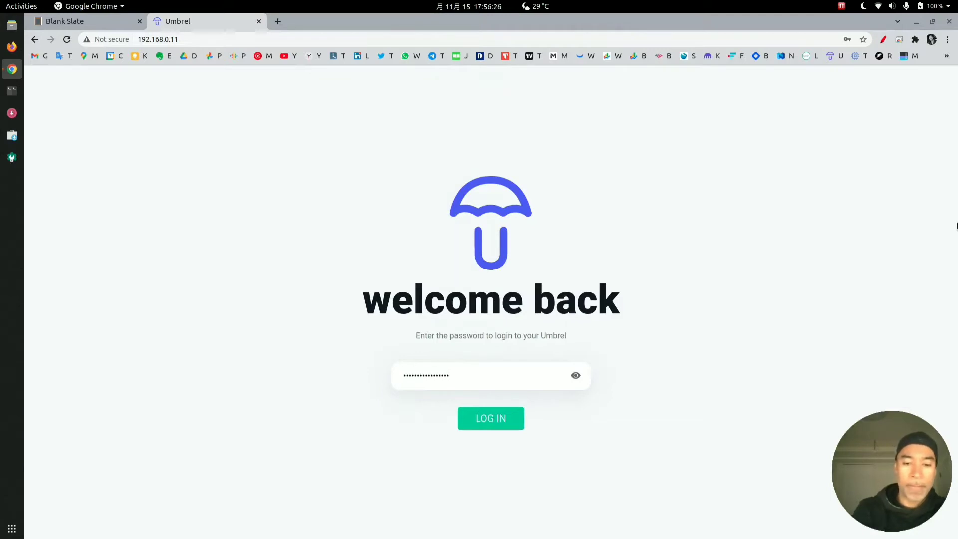
Log in to Umbrel and view the Apps page, which has no apps installed.
{"action": "left_click", "coordinate": [490, 419]}
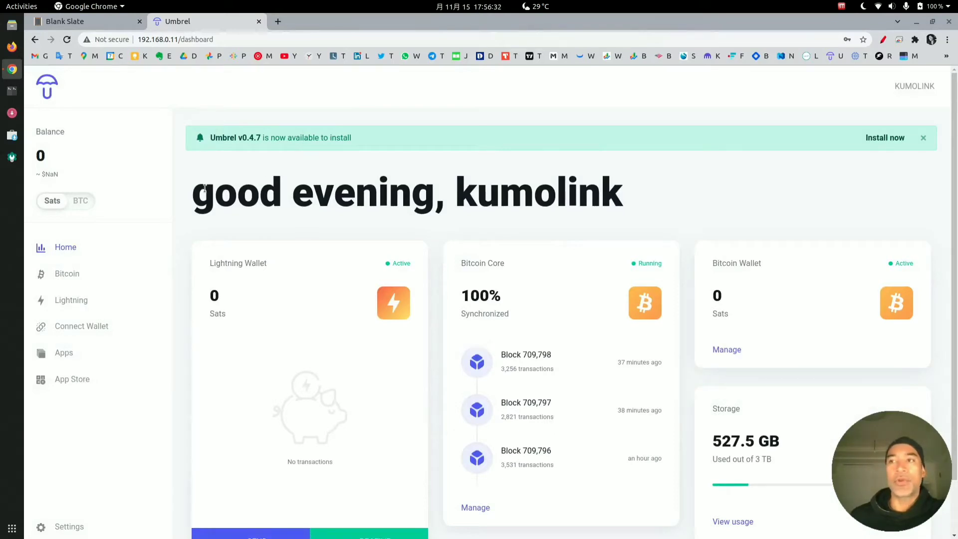
{"action": "mouse_move", "coordinate": [373, 332]}
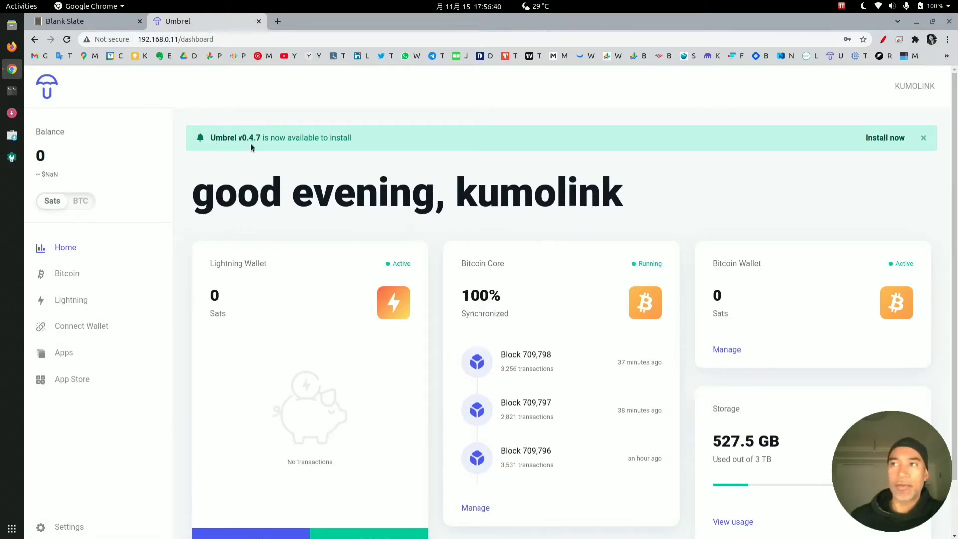
{"action": "mouse_move", "coordinate": [246, 145]}
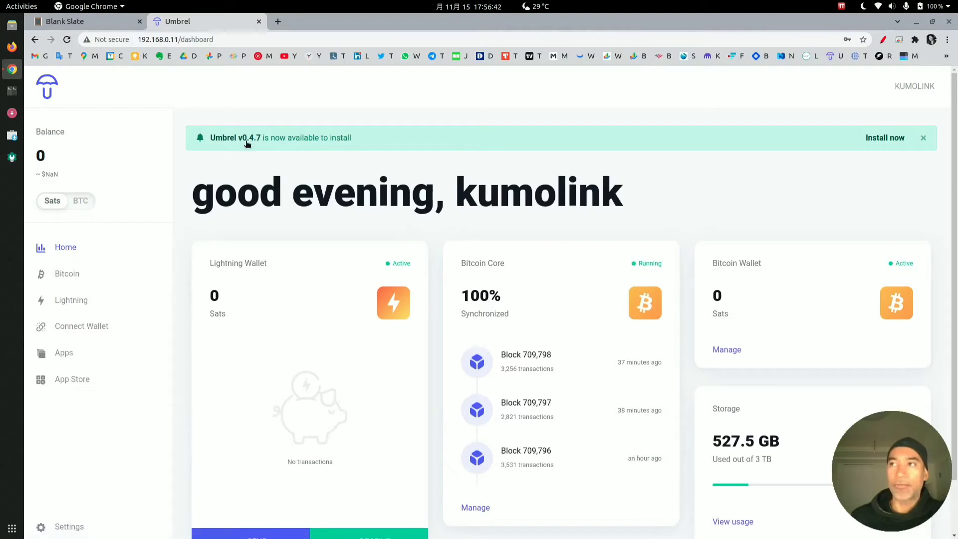
{"action": "mouse_move", "coordinate": [268, 146]}
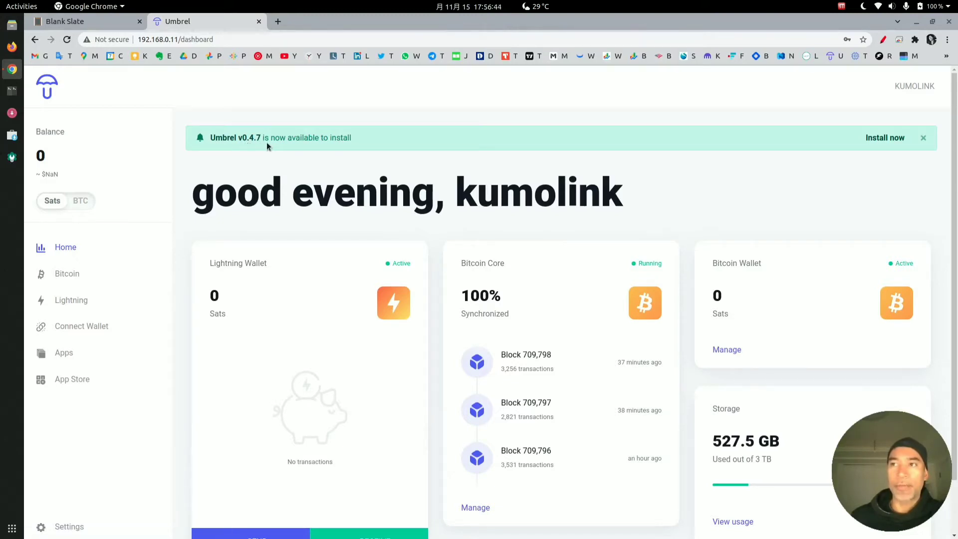
{"action": "mouse_move", "coordinate": [147, 286]}
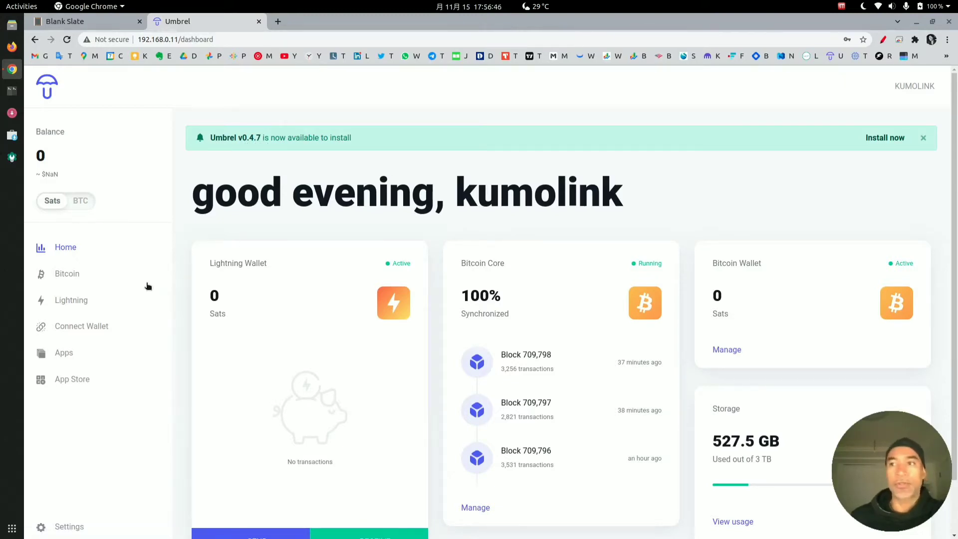
{"action": "mouse_move", "coordinate": [63, 353]}
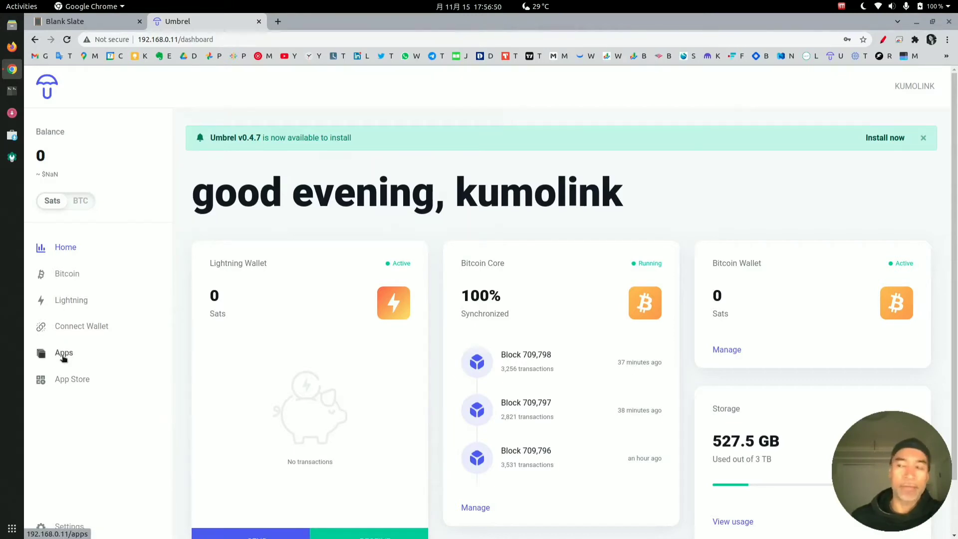
{"action": "left_click", "coordinate": [64, 352]}
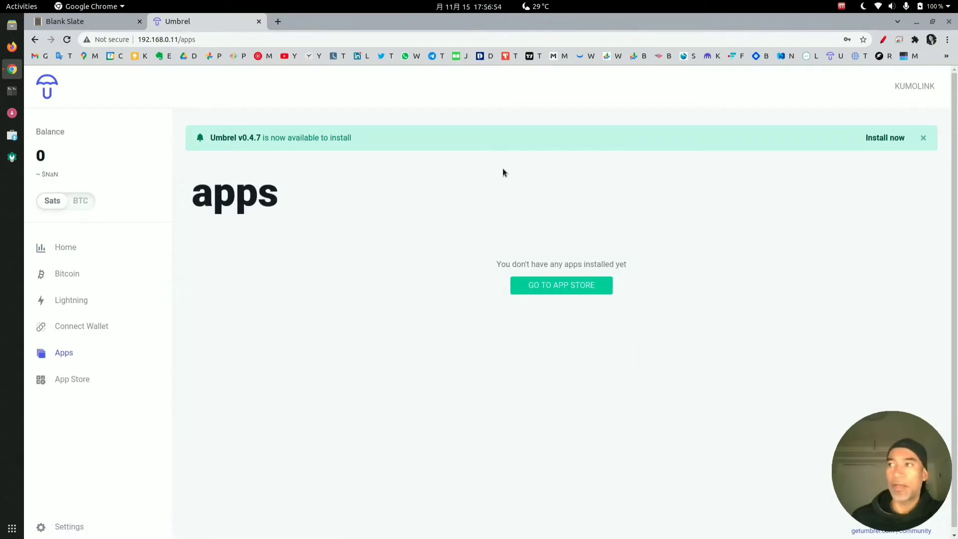
{"action": "mouse_move", "coordinate": [72, 378]}
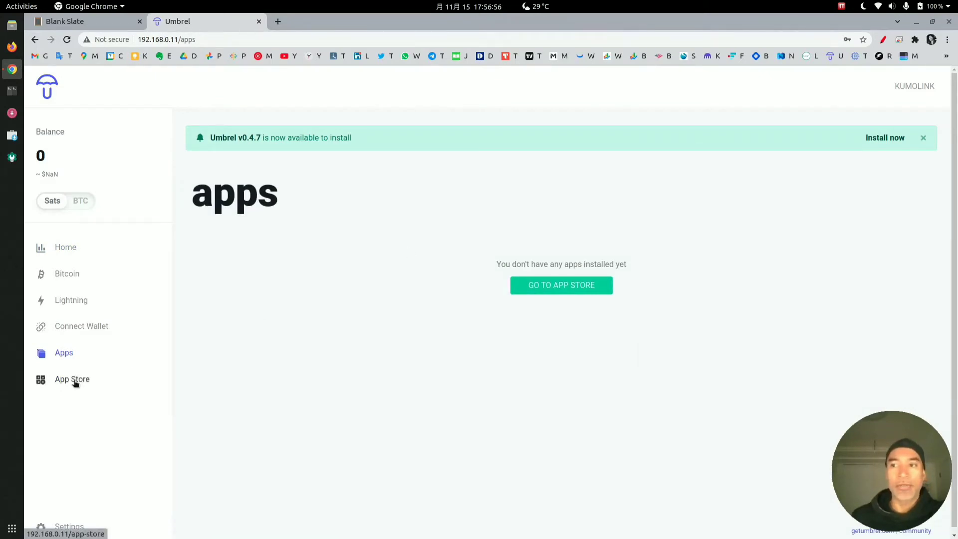
Browse the App Store down to Lightning Node Management and open ThunderHub.
{"action": "left_click", "coordinate": [72, 379]}
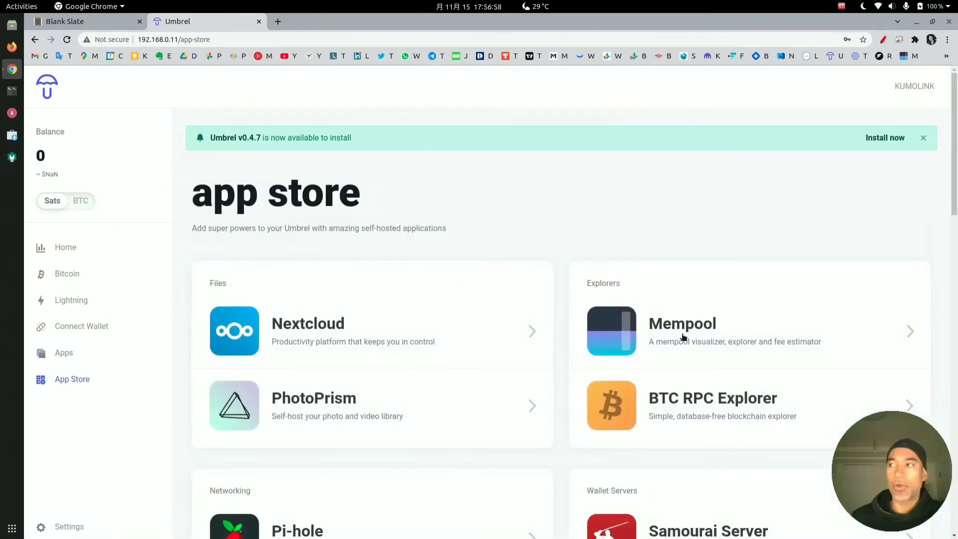
{"action": "scroll", "scroll_direction": "down", "scroll_amount": 3}
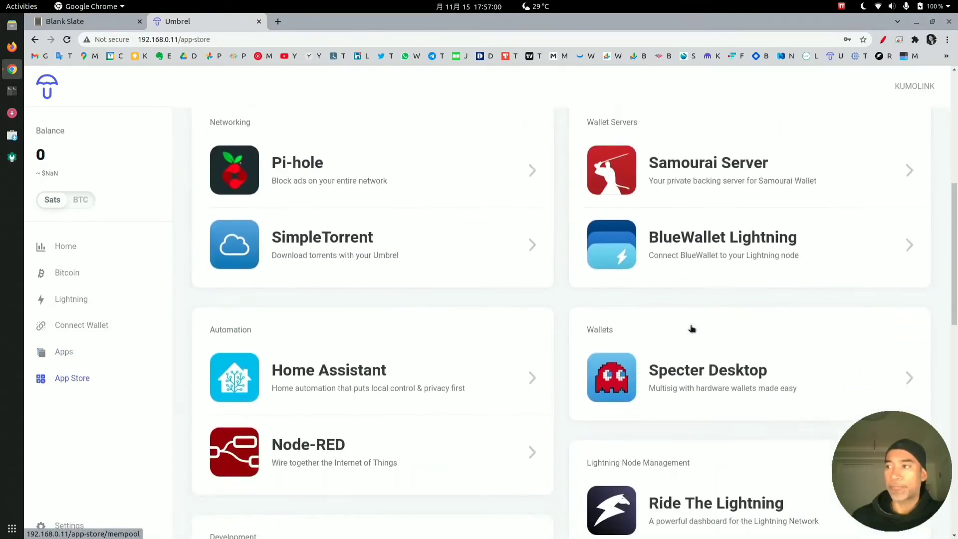
{"action": "scroll", "scroll_direction": "down", "scroll_amount": 3}
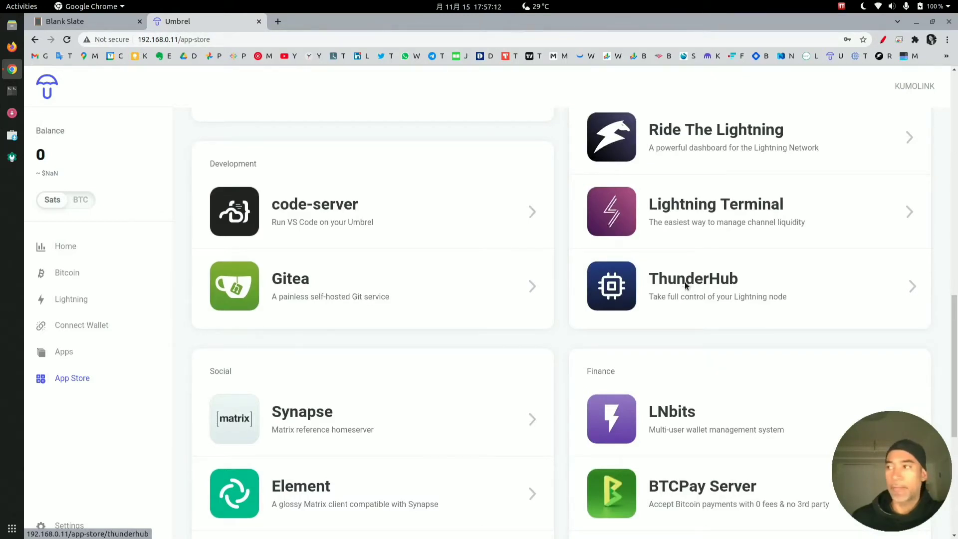
{"action": "left_click", "coordinate": [693, 285]}
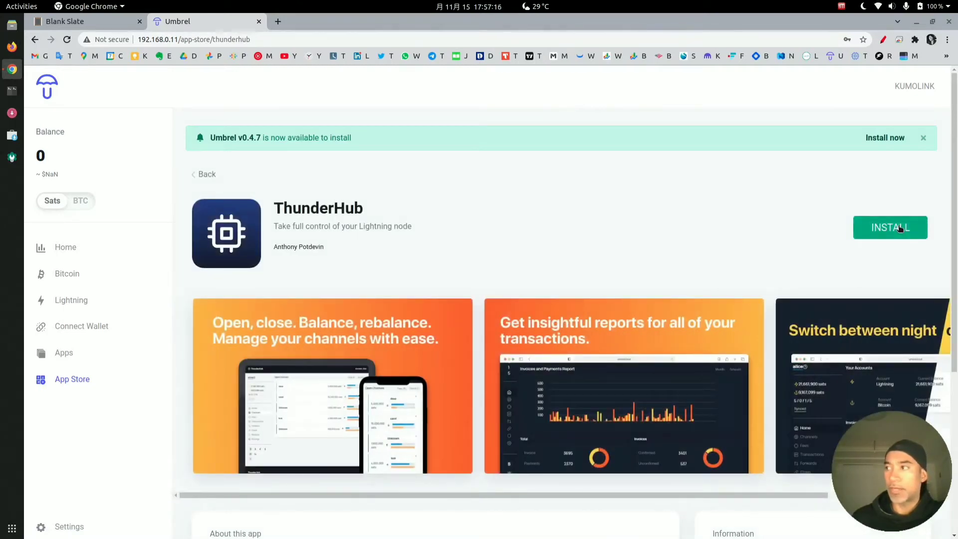
Start installing ThunderHub, check the Blank Slate password notes, and return to Umbrel.
{"action": "left_click", "coordinate": [890, 227]}
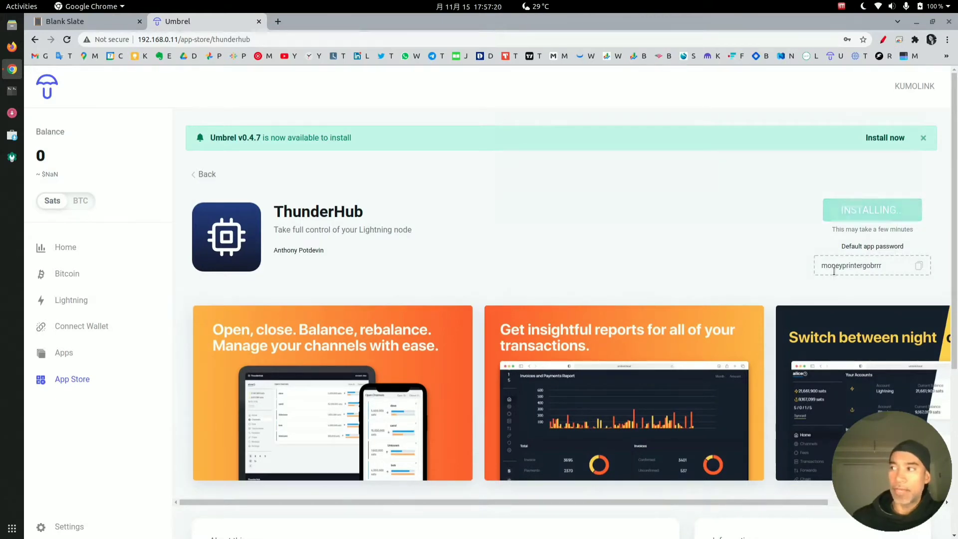
{"action": "mouse_move", "coordinate": [887, 255]}
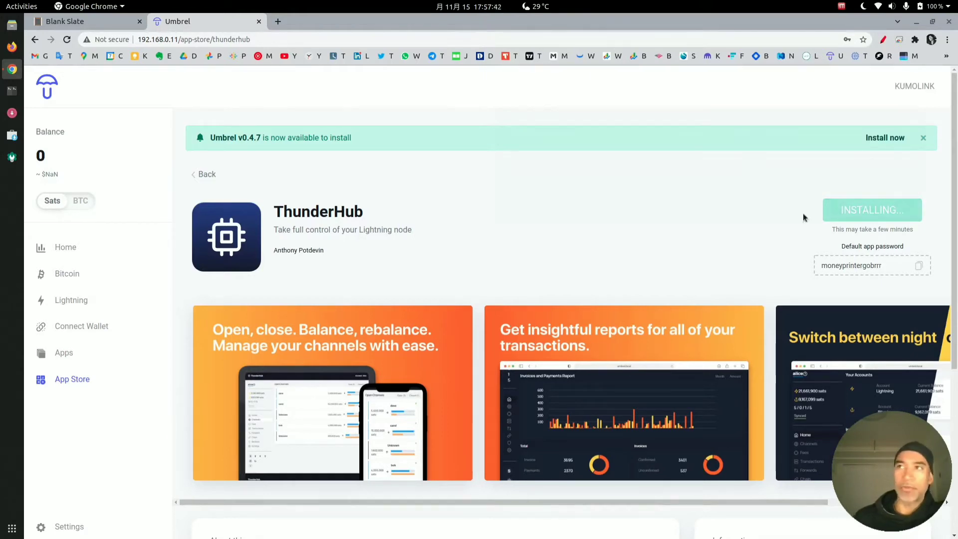
{"action": "left_click", "coordinate": [85, 21]}
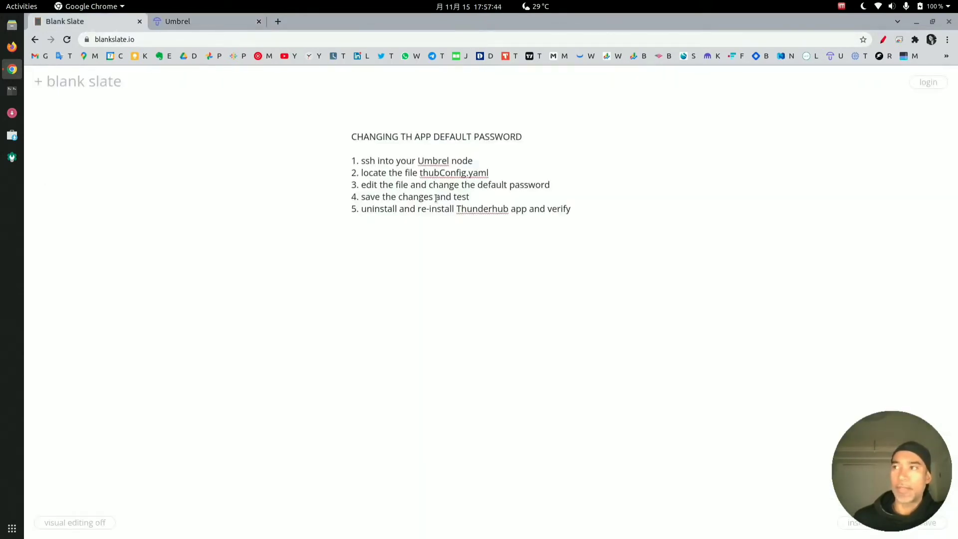
{"action": "left_click", "coordinate": [177, 21]}
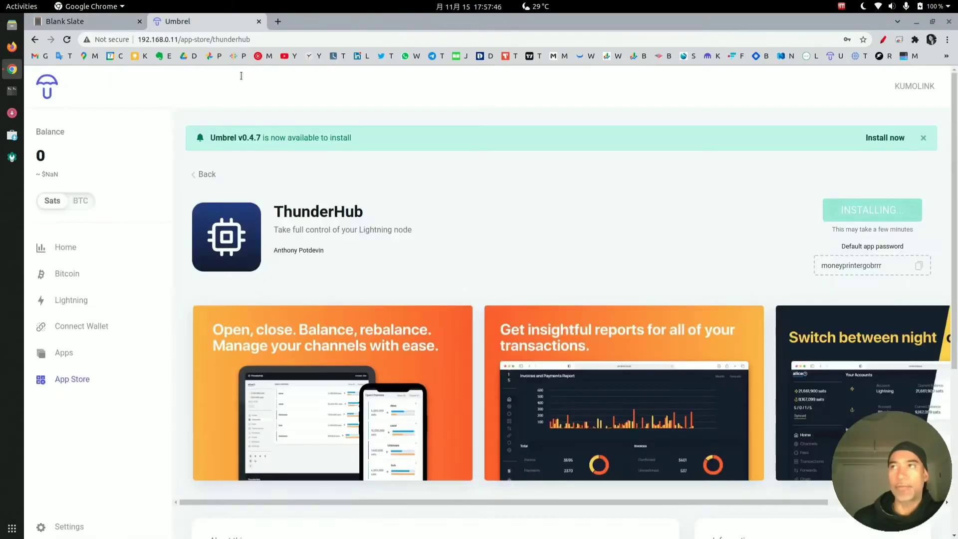
{"action": "mouse_move", "coordinate": [610, 217]}
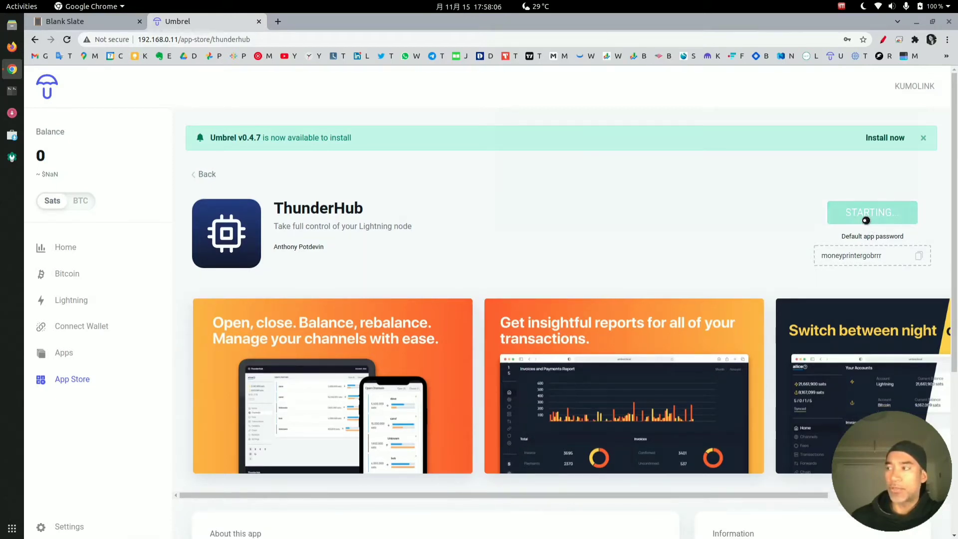
{"action": "mouse_move", "coordinate": [851, 226]}
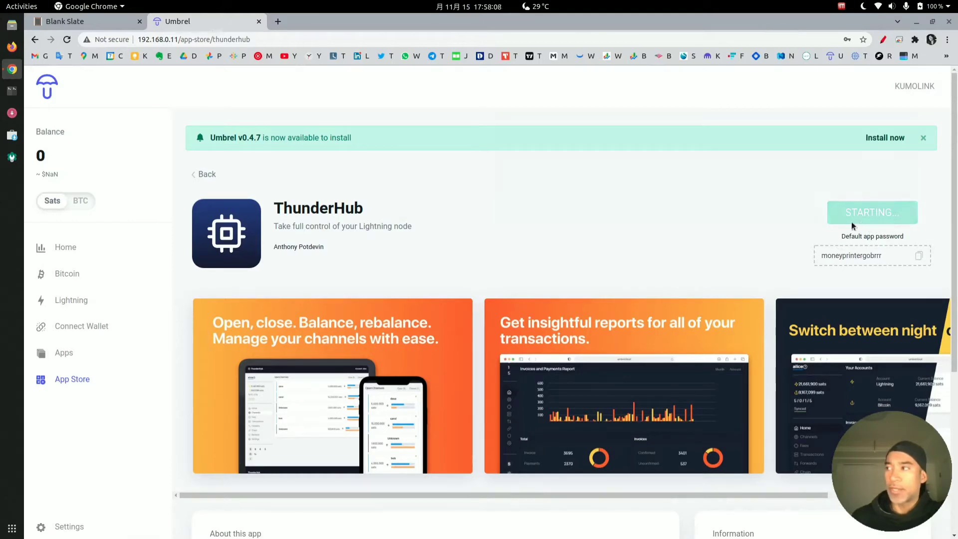
{"action": "mouse_move", "coordinate": [655, 226]}
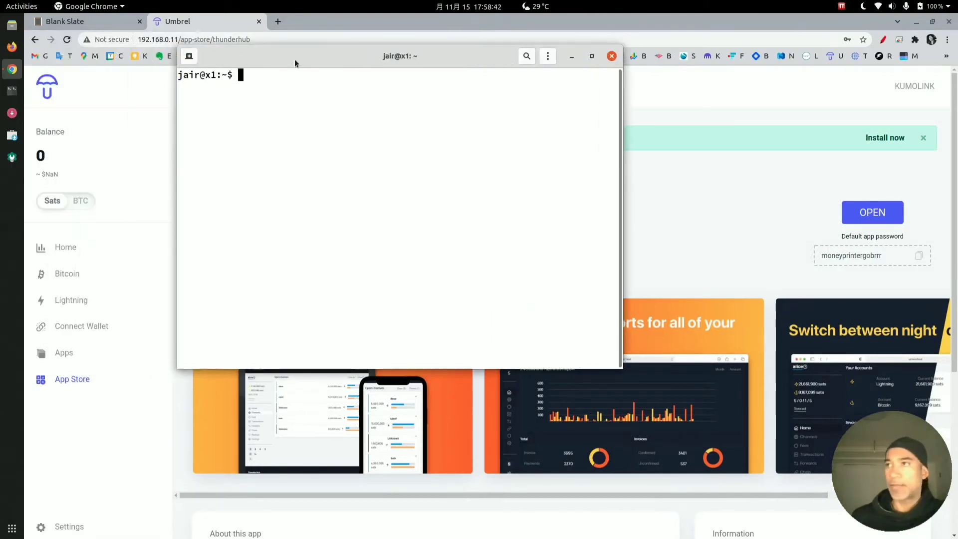
SSH into the Umbrel node at 192.168.0.11.
{"action": "type", "text": "ssh 192"}
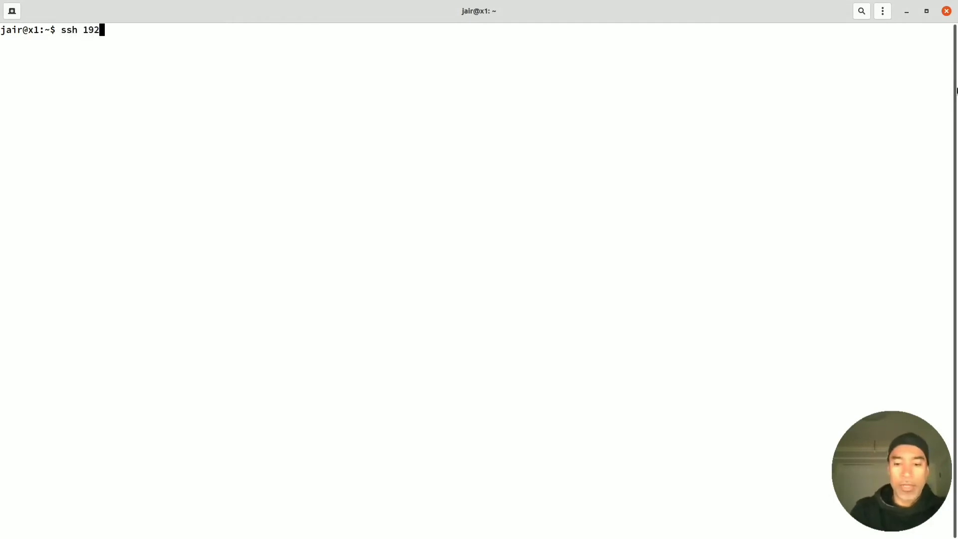
{"action": "type", "text": ".168.0"}
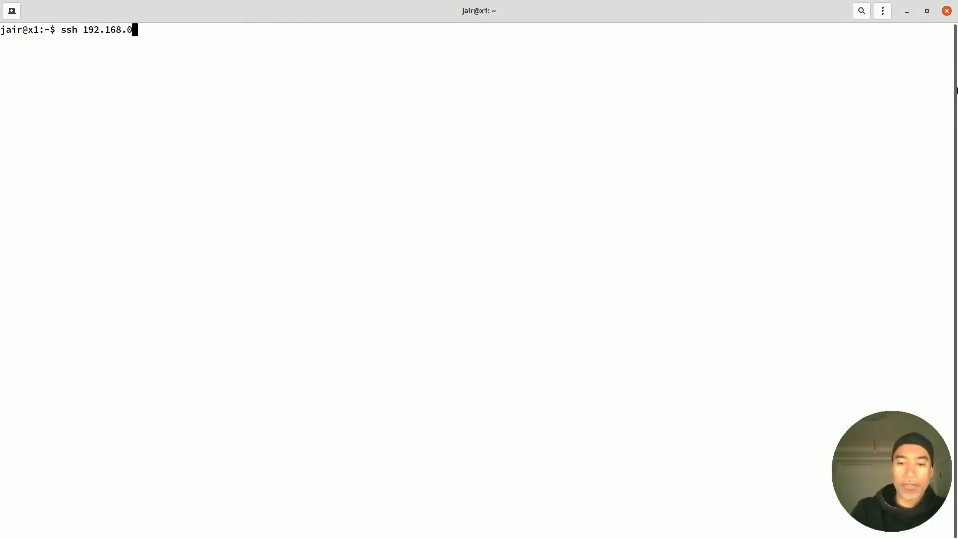
{"action": "type", "text": ".11"}
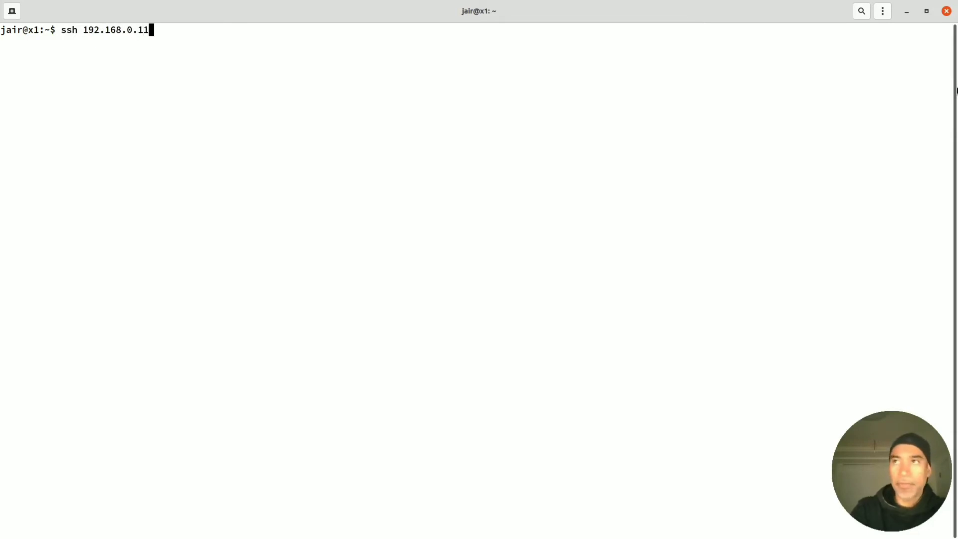
{"action": "key", "text": "Return"}
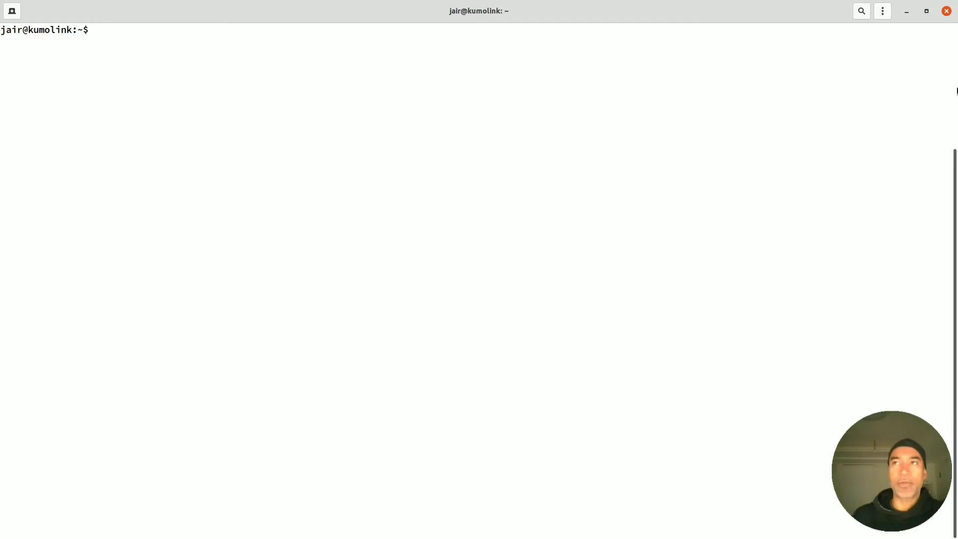
Change into /BITCOIN/apps on the node and list its folders.
{"action": "type", "text": "c"}
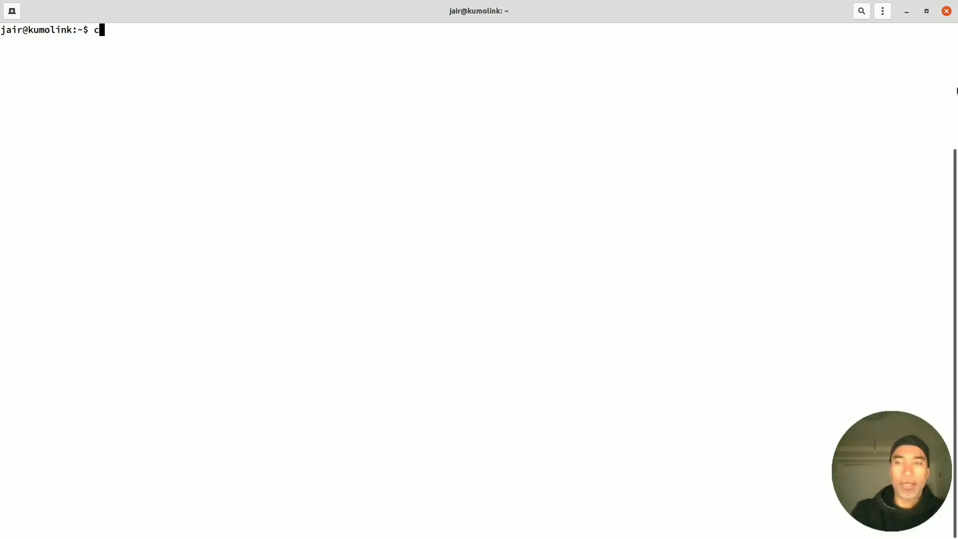
{"action": "type", "text": "d /"}
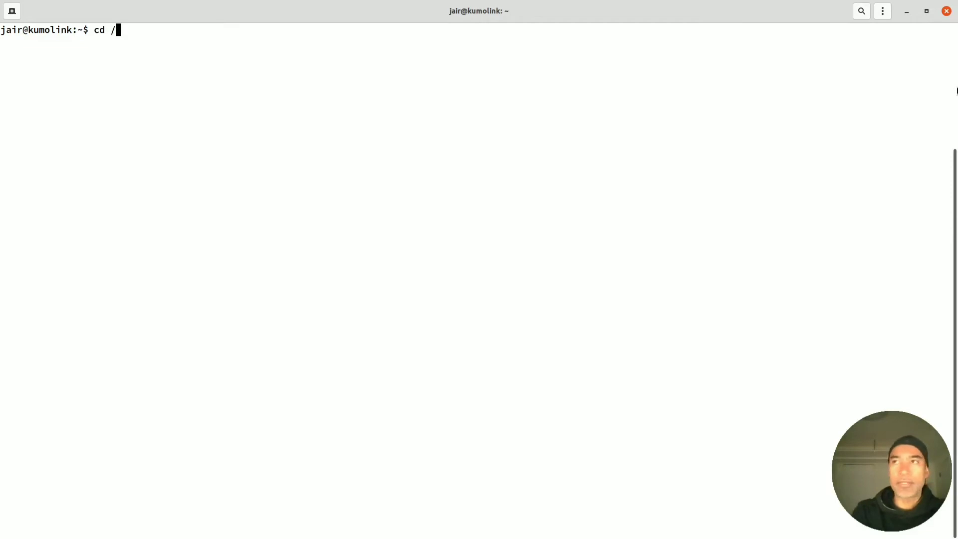
{"action": "type", "text": "B"}
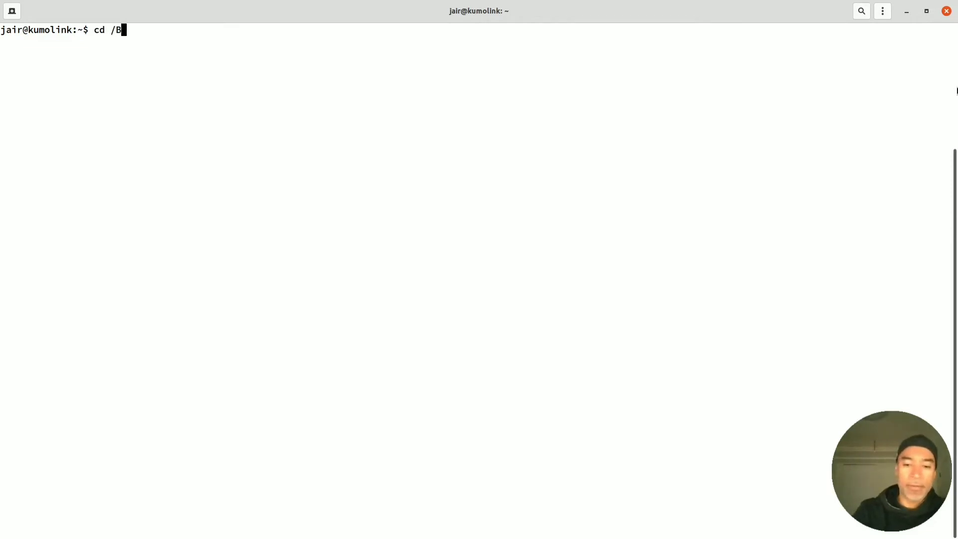
{"action": "type", "text": "ITCOIN/apps"}
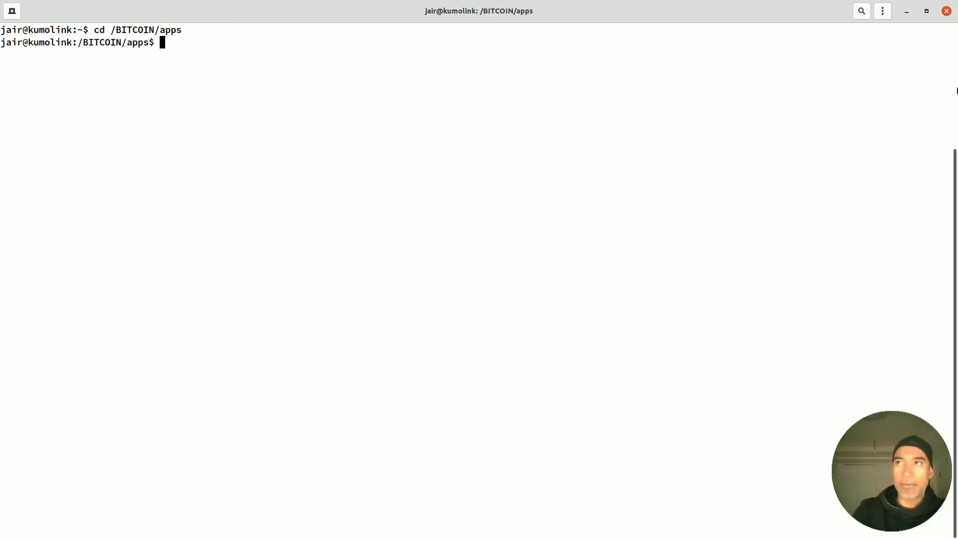
{"action": "type", "text": "c"}
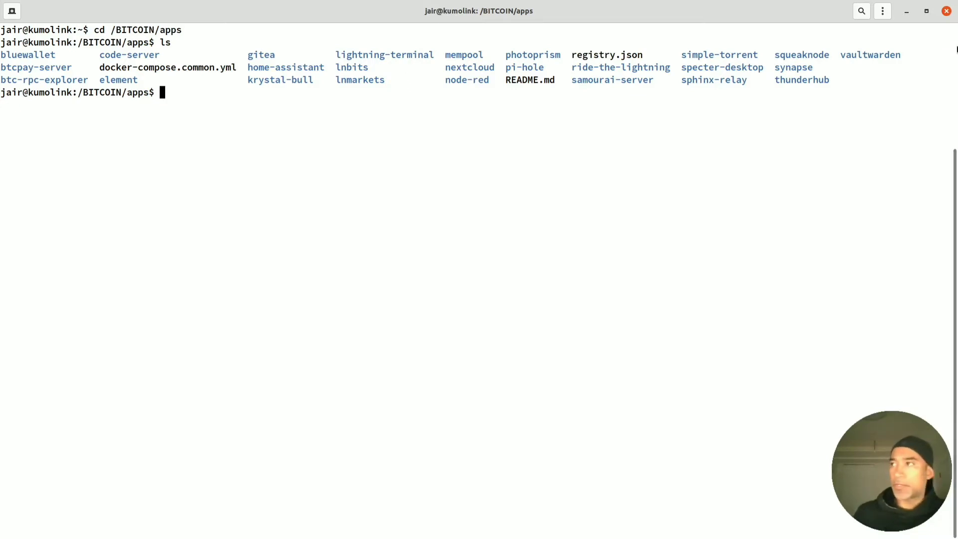
Enter thunderhub/data and list it to find thubConfig.yaml.
{"action": "double_click", "coordinate": [800, 79]}
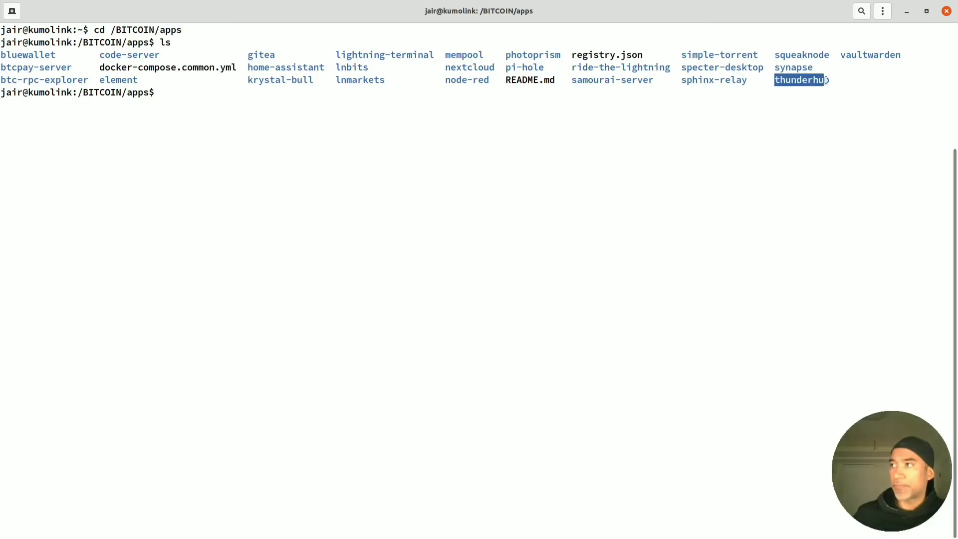
{"action": "type", "text": "cd"}
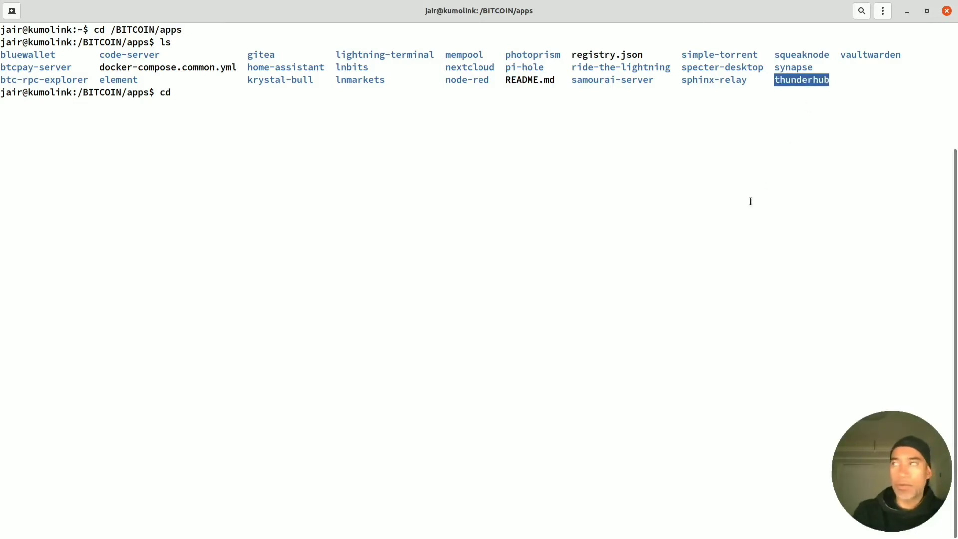
{"action": "type", "text": "thunderhub/"}
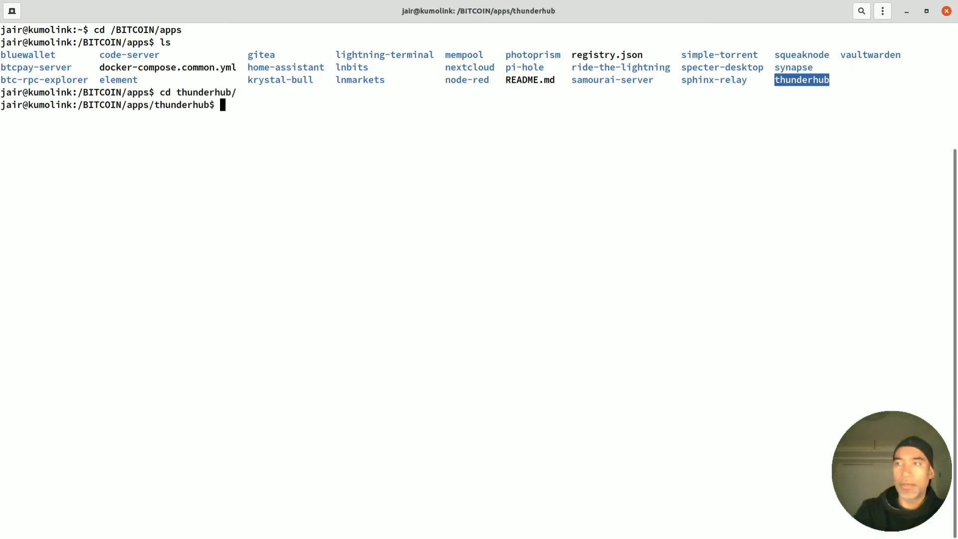
{"action": "type", "text": "ls"}
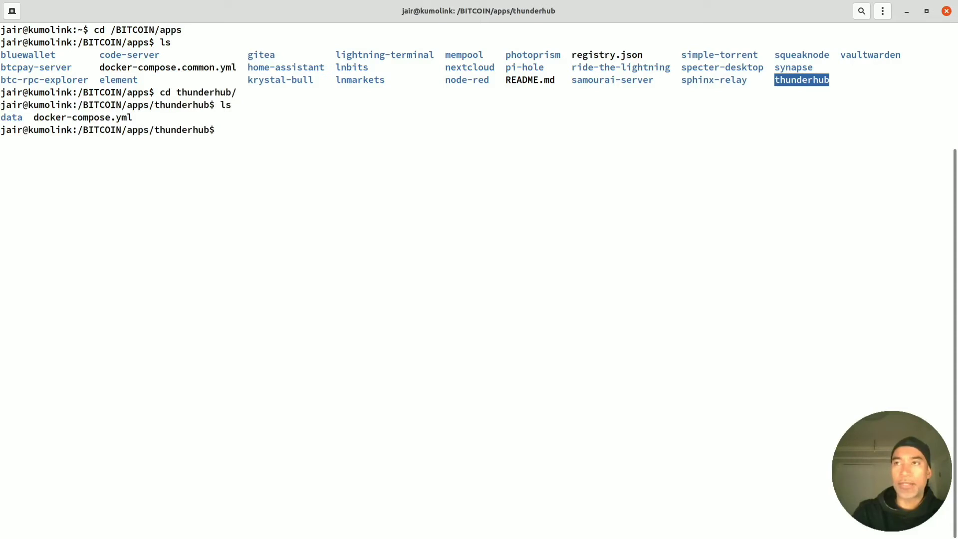
{"action": "type", "text": "cd data"}
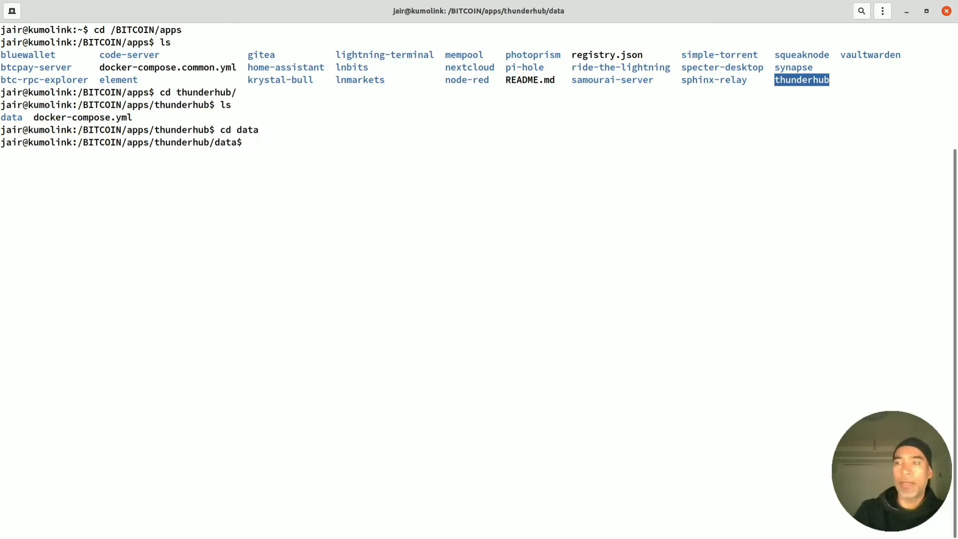
{"action": "type", "text": "ls"}
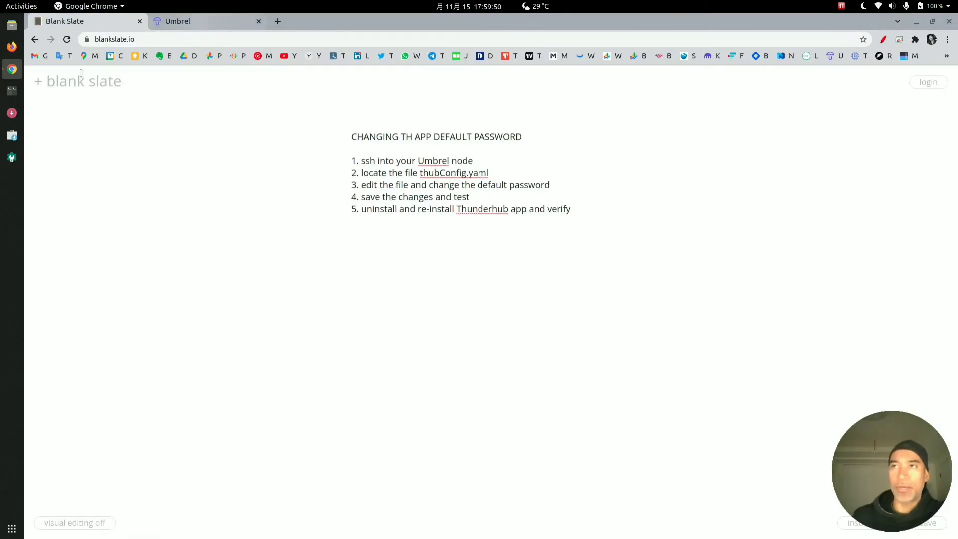
{"action": "mouse_move", "coordinate": [12, 69]}
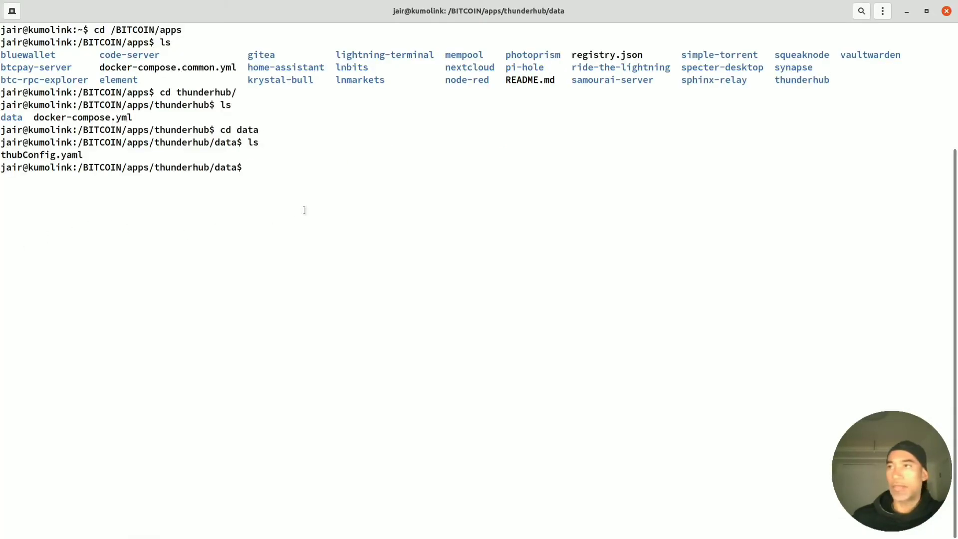
{"action": "mouse_move", "coordinate": [652, 212]}
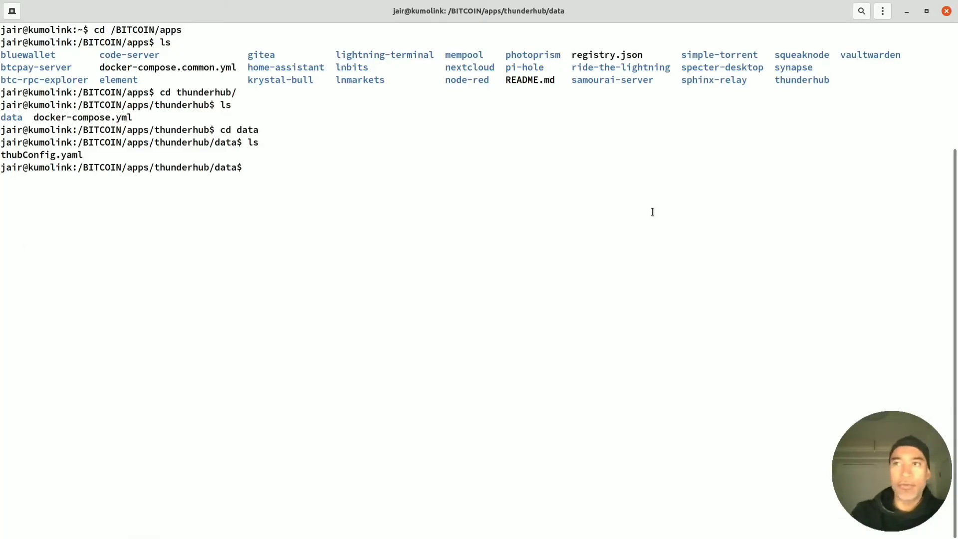
{"action": "type", "text": "cat"}
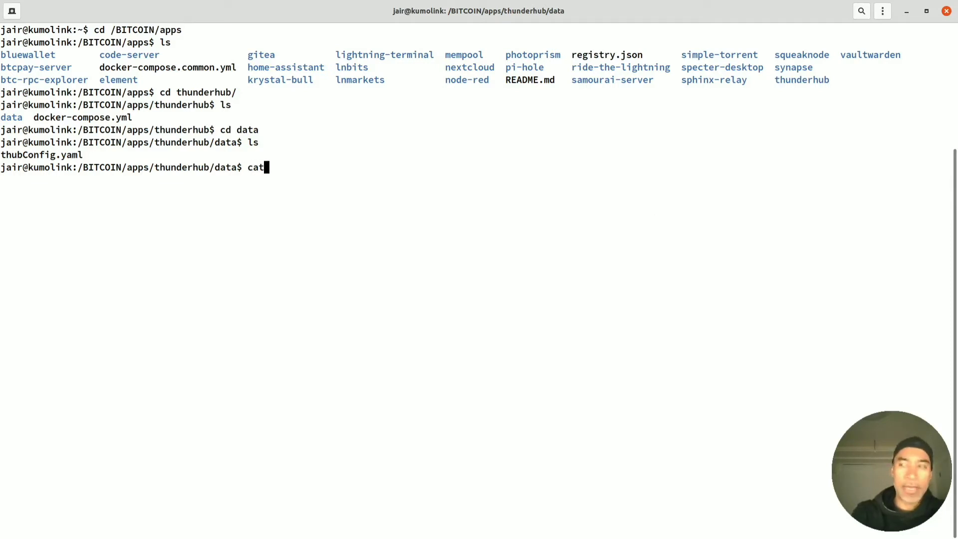
{"action": "type", "text": "thubConfig.yaml"}
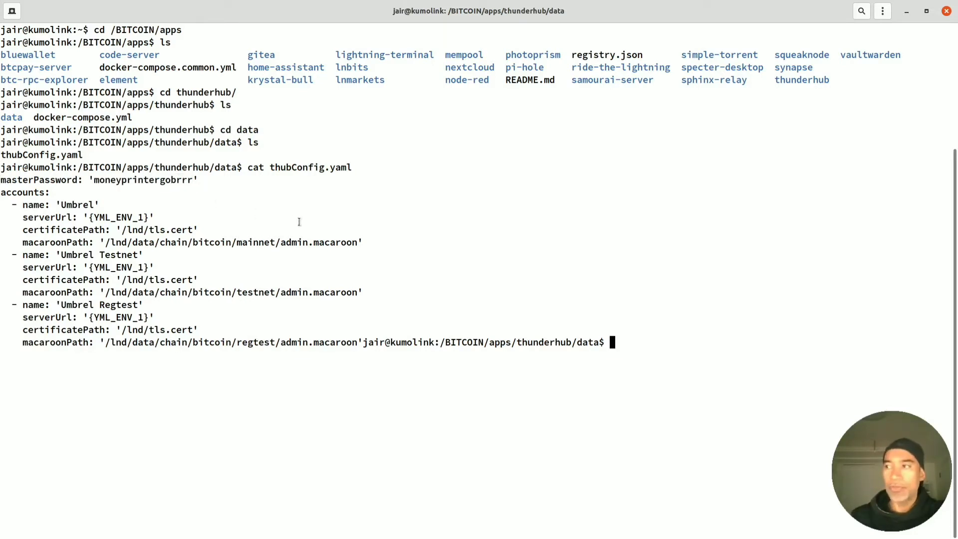
{"action": "mouse_move", "coordinate": [648, 190]}
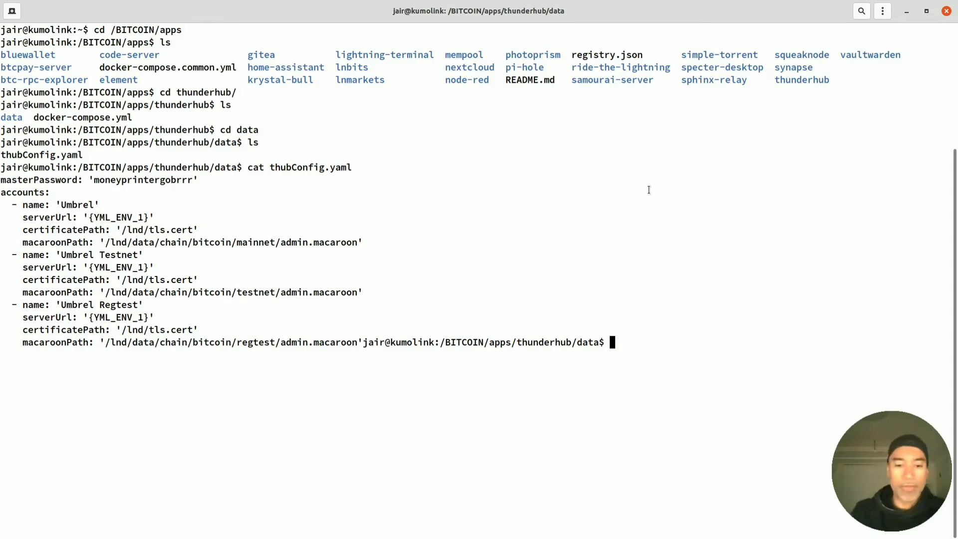
{"action": "type", "text": "sudo"}
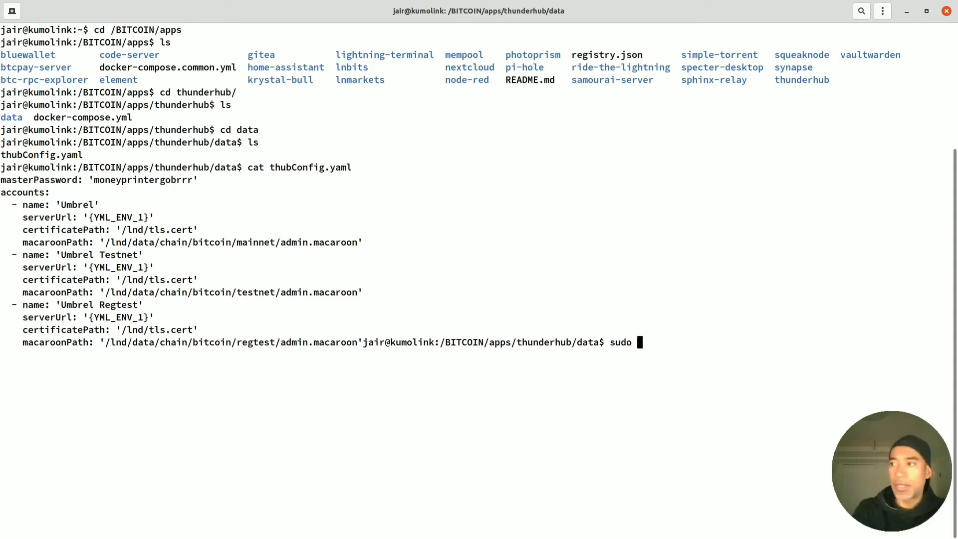
{"action": "type", "text": "nano"}
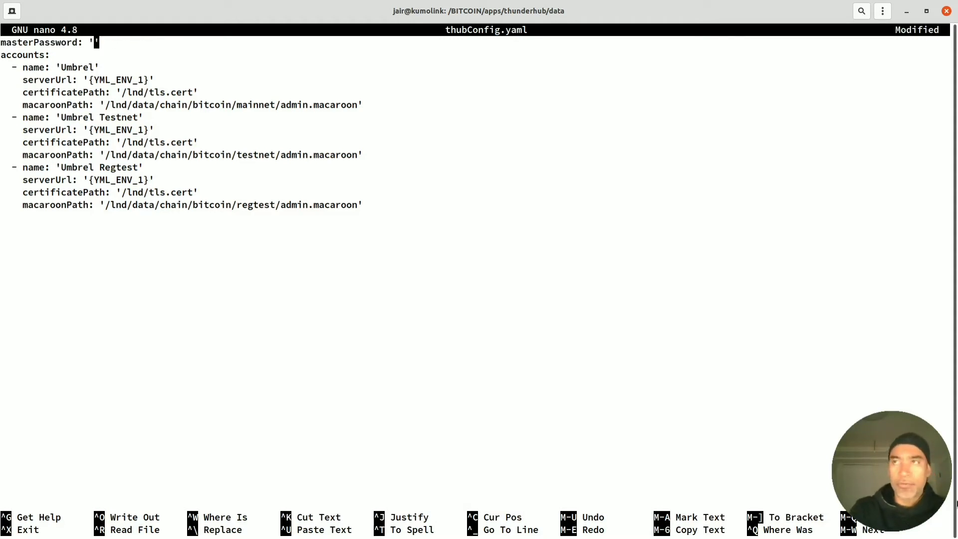
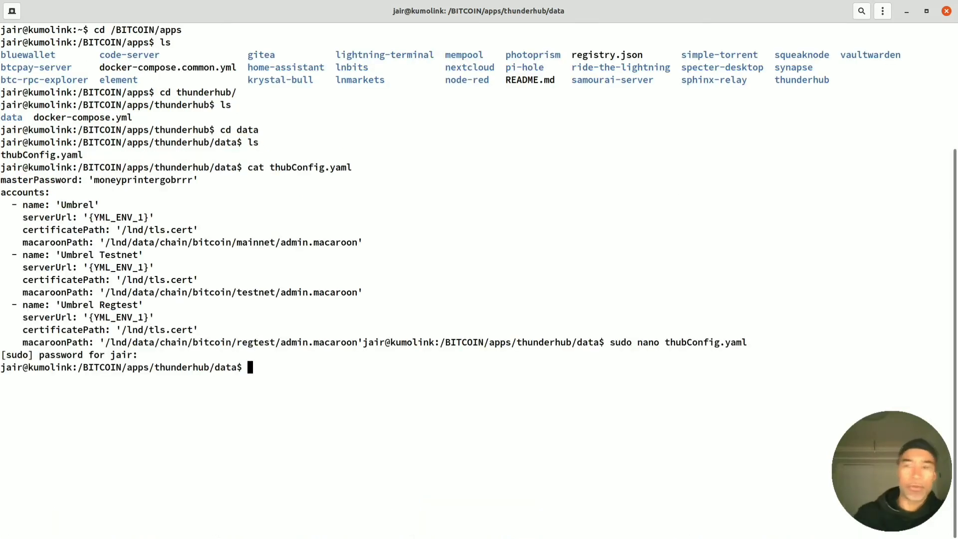
{"action": "type", "text": "cat thubConfig.yaml"}
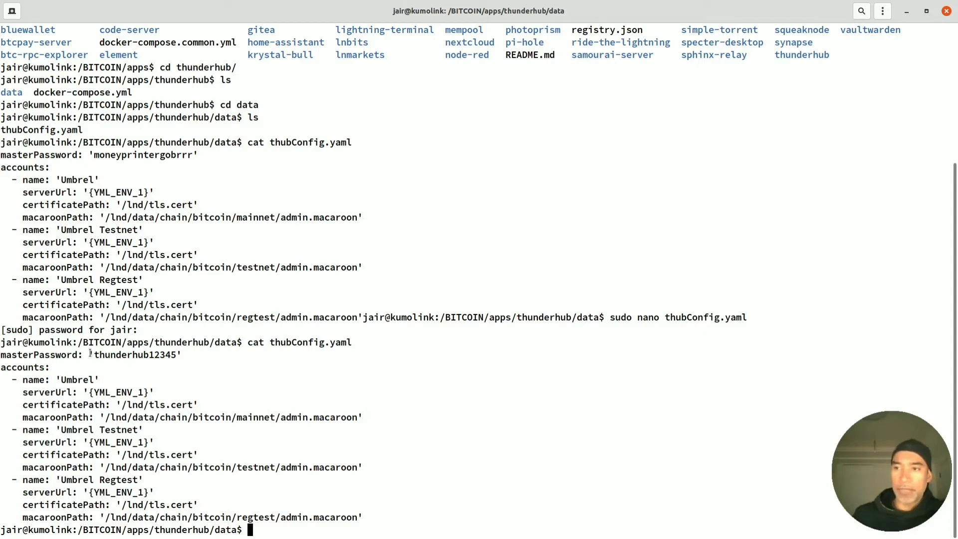
{"action": "double_click", "coordinate": [135, 354]}
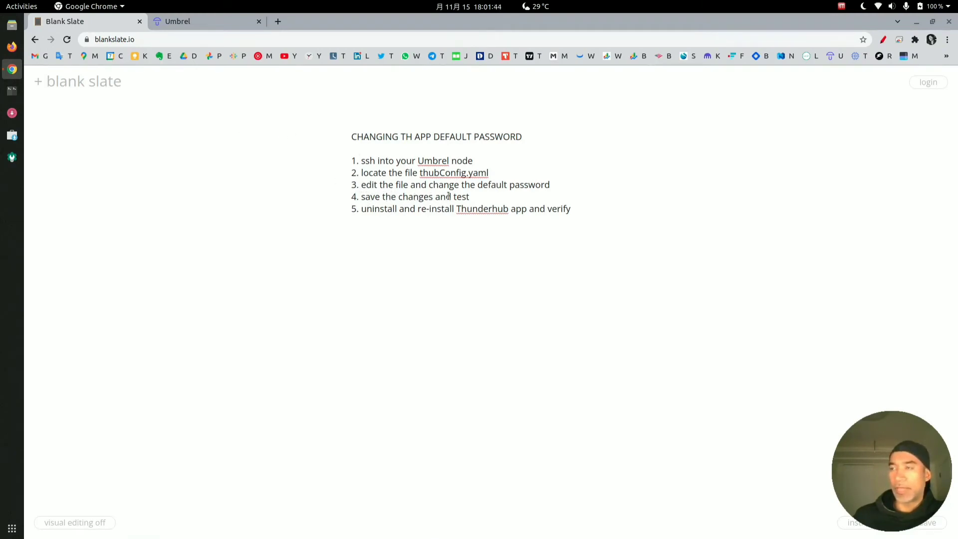
{"action": "double_click", "coordinate": [461, 196]}
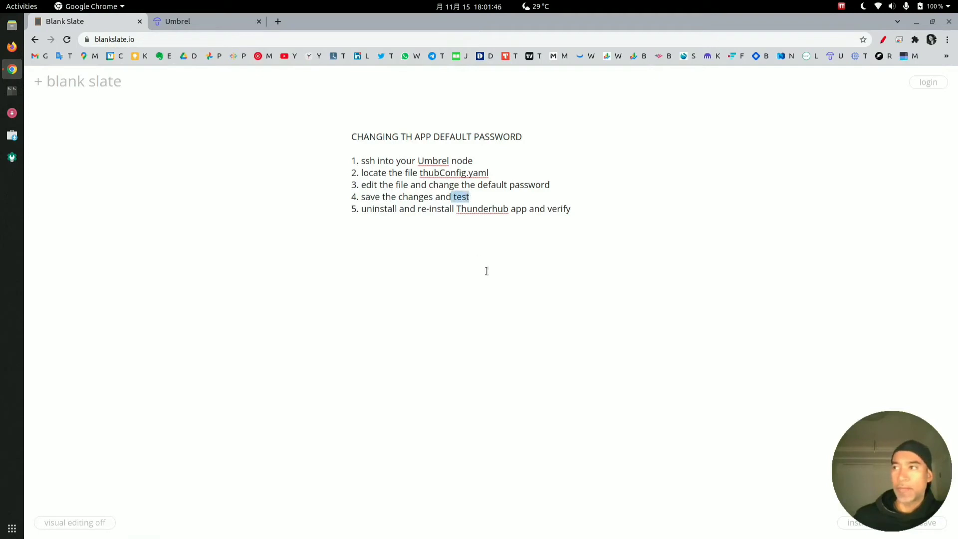
{"action": "left_click", "coordinate": [177, 21]}
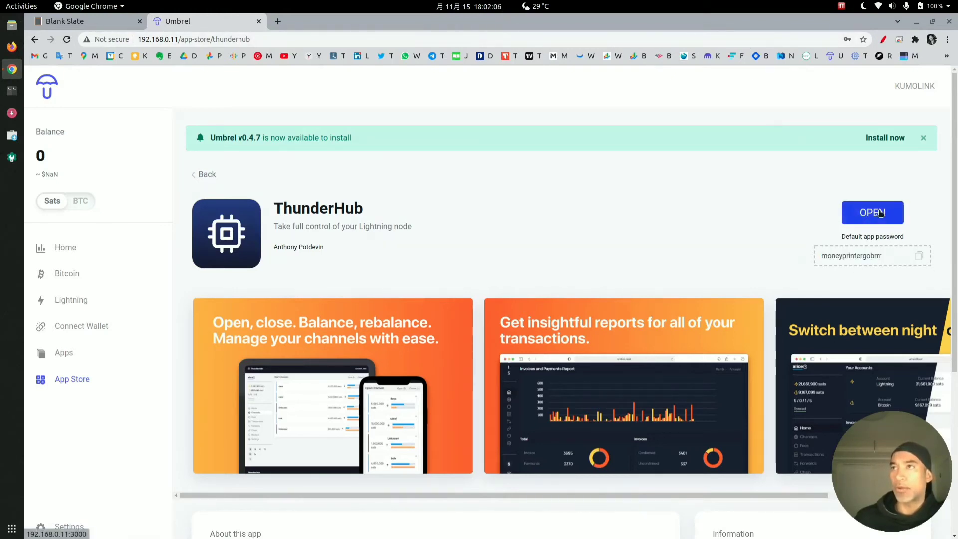
Open ThunderHub and log into the Umbrel account by pasting the changed password and connecting.
{"action": "left_click", "coordinate": [872, 212]}
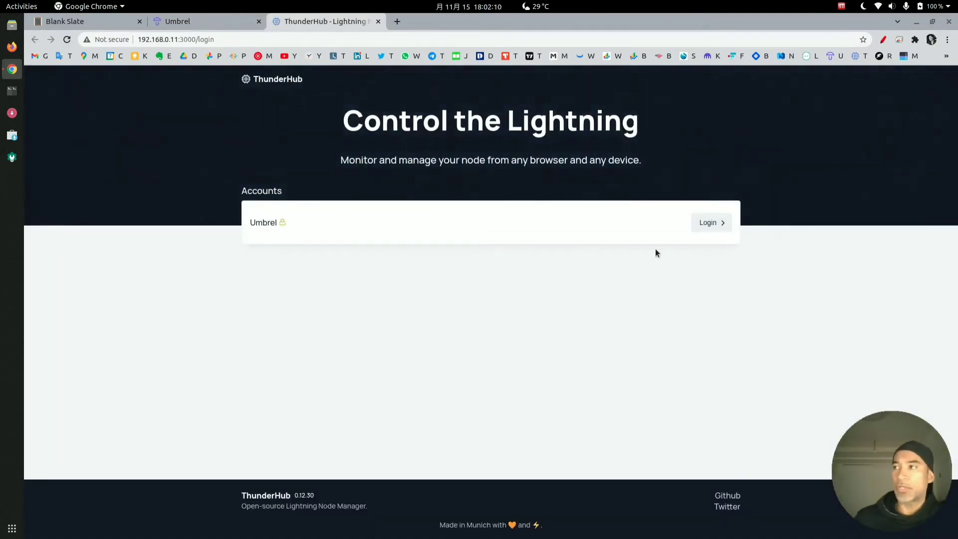
{"action": "left_click", "coordinate": [707, 222]}
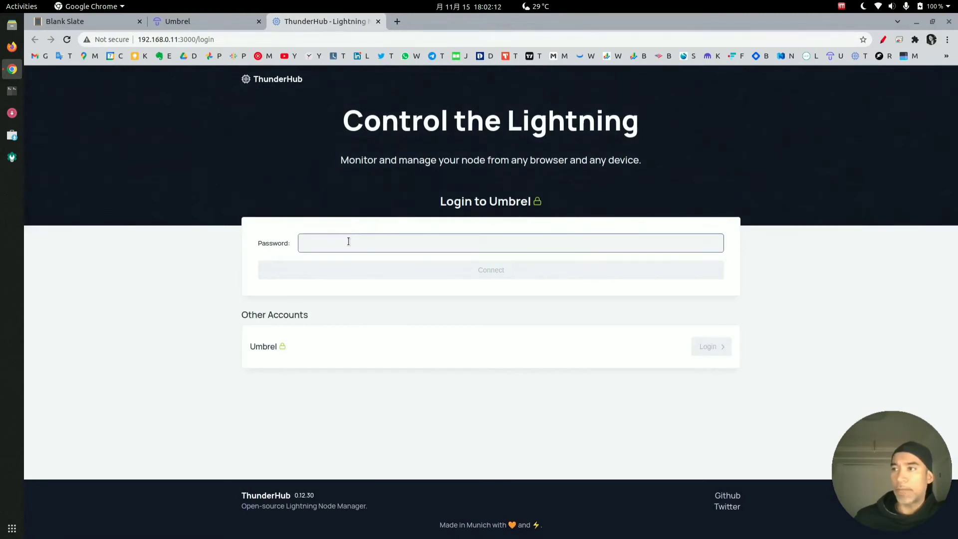
{"action": "right_click", "coordinate": [324, 243]}
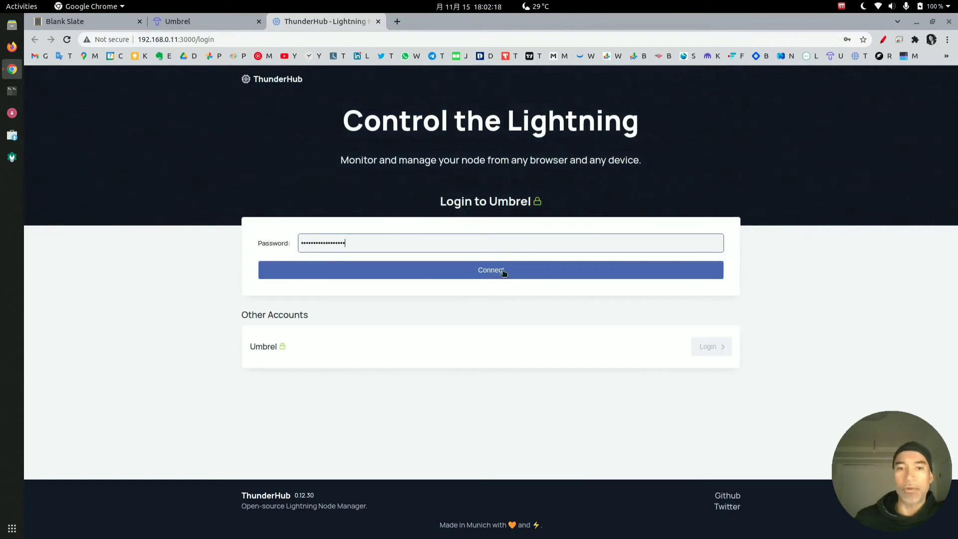
{"action": "left_click", "coordinate": [490, 270]}
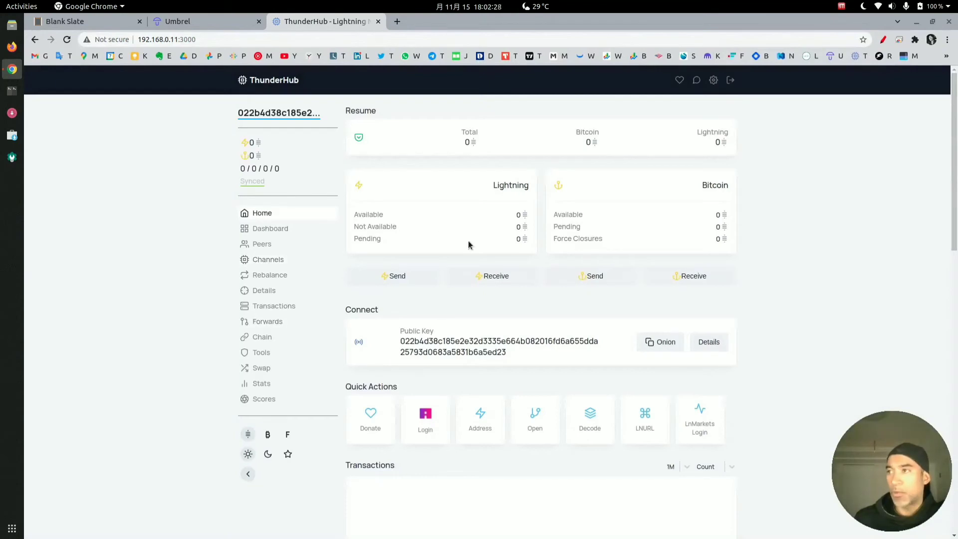
{"action": "mouse_move", "coordinate": [326, 245]}
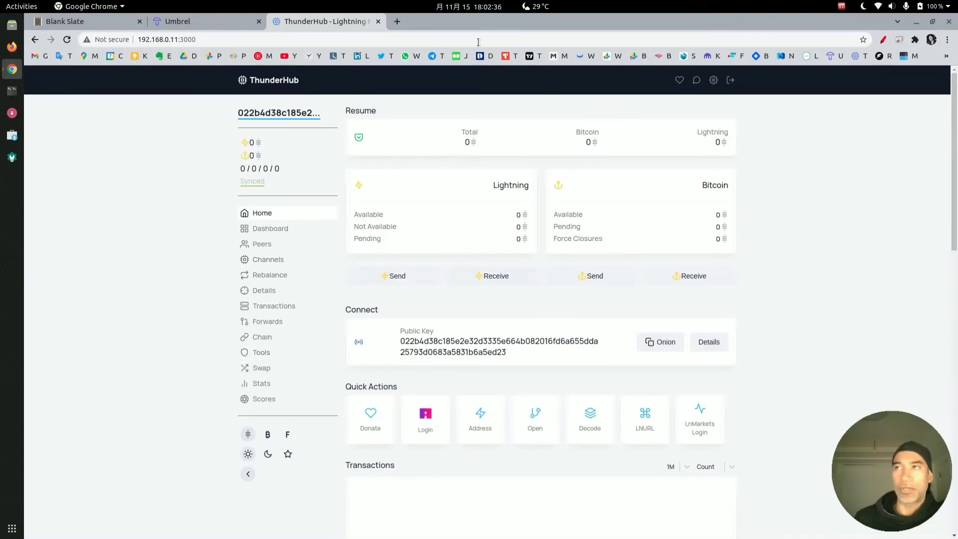
{"action": "mouse_move", "coordinate": [310, 56]}
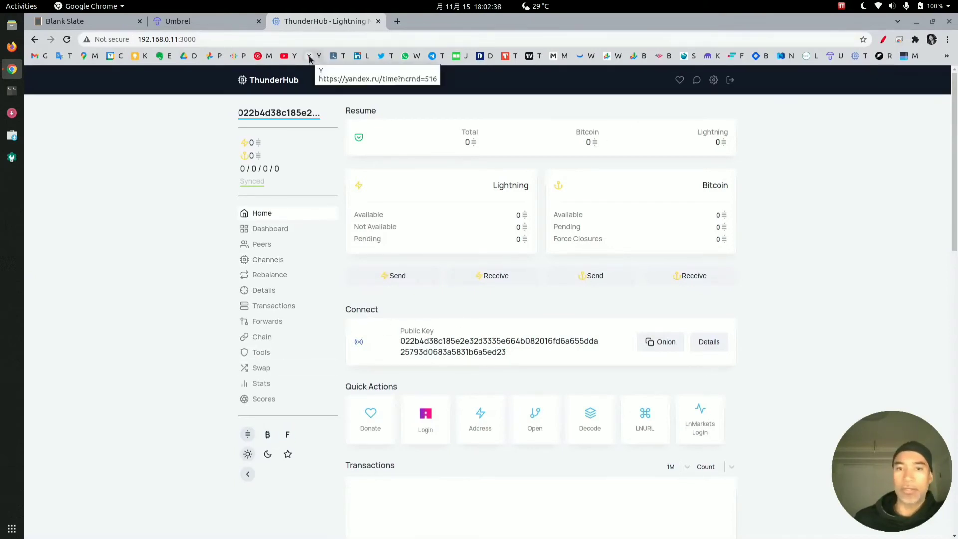
{"action": "mouse_move", "coordinate": [291, 25]}
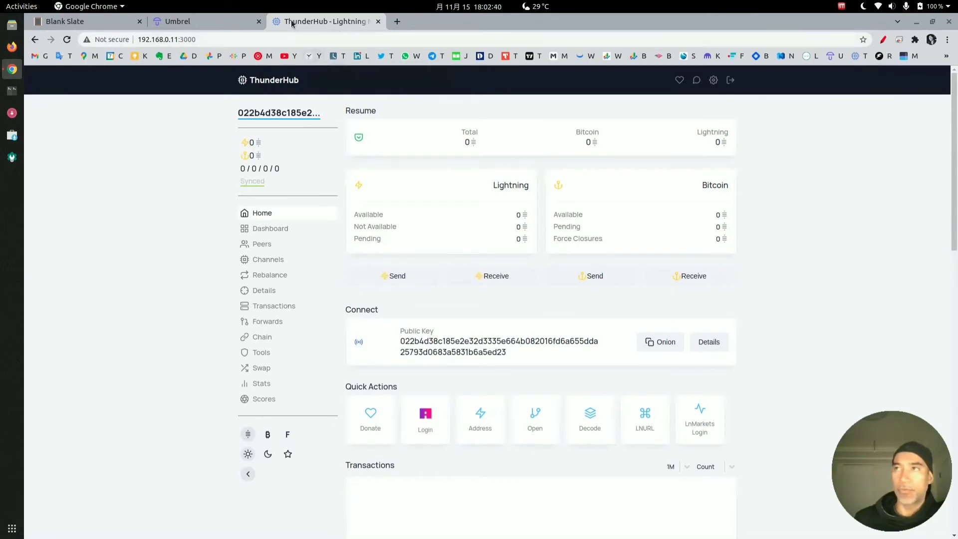
From the Umbrel dashboard, uninstall ThunderHub and confirm removing its data.
{"action": "left_click", "coordinate": [65, 22]}
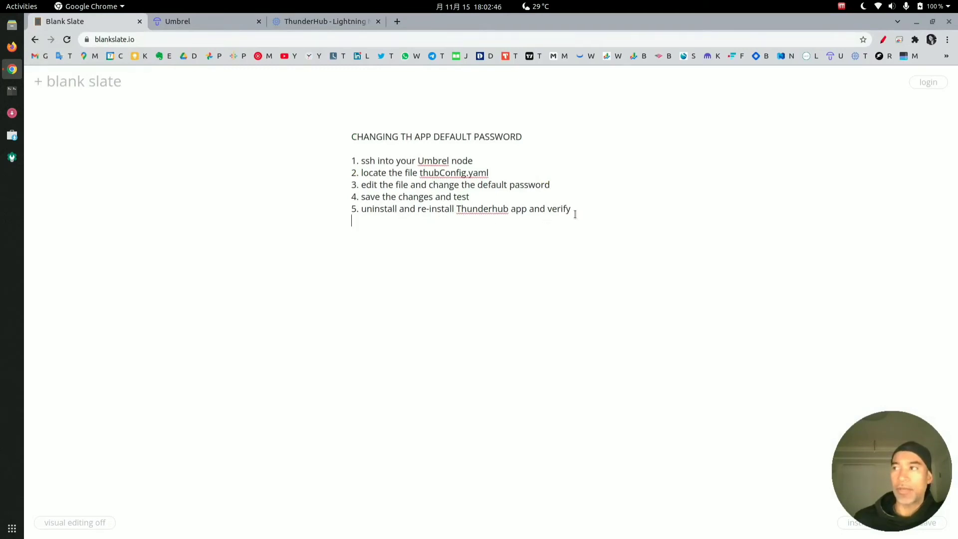
{"action": "left_click", "coordinate": [324, 21]}
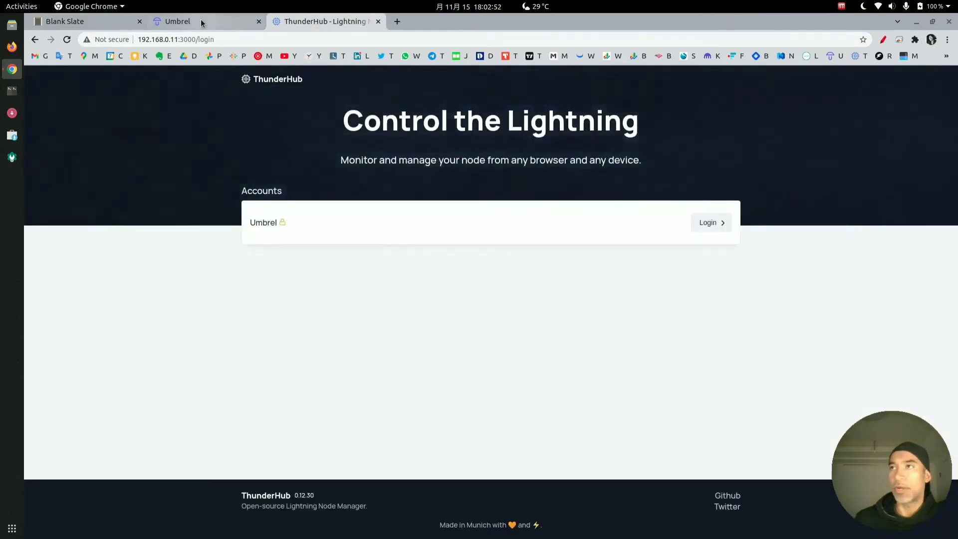
{"action": "left_click", "coordinate": [205, 21]}
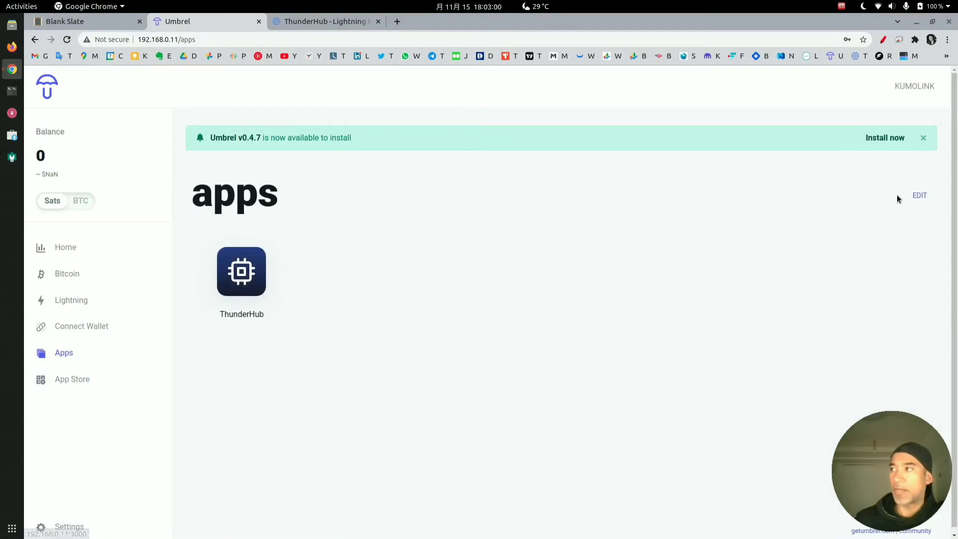
{"action": "left_click", "coordinate": [919, 195]}
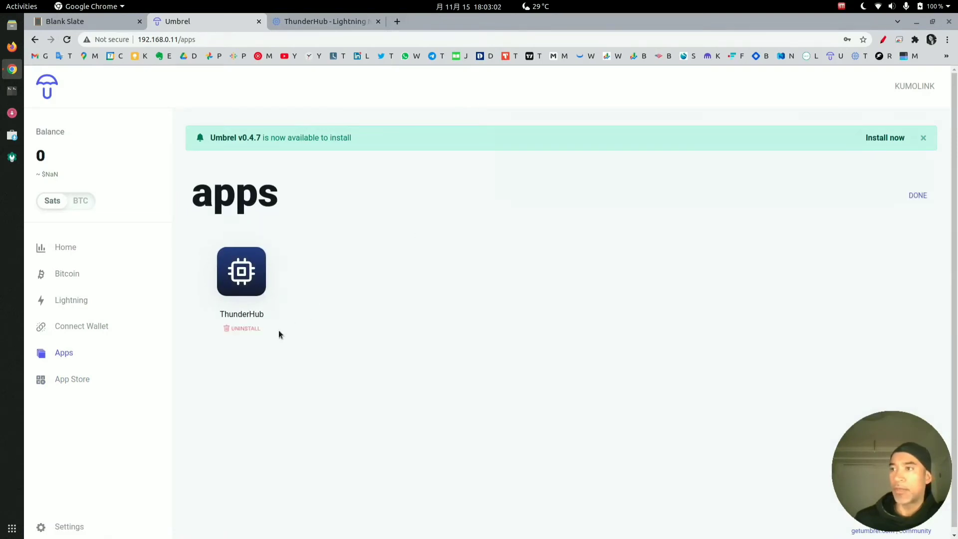
{"action": "left_click", "coordinate": [242, 328]}
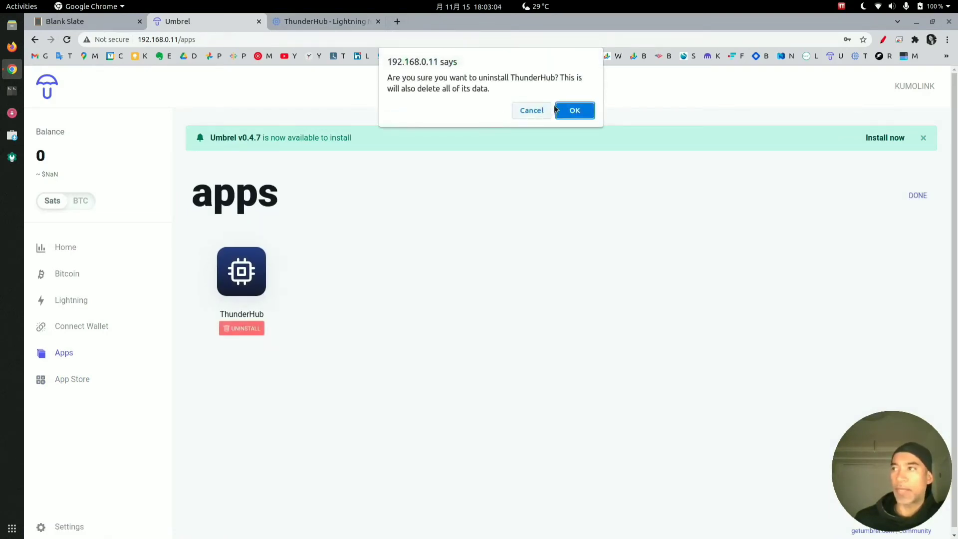
{"action": "left_click", "coordinate": [573, 109]}
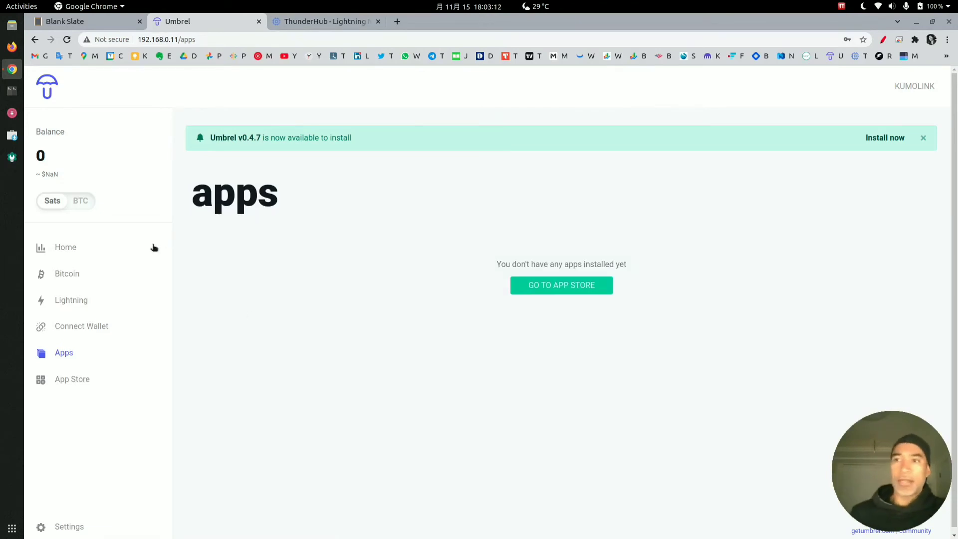
Find ThunderHub in the Umbrel app store and start reinstalling it.
{"action": "left_click", "coordinate": [560, 285]}
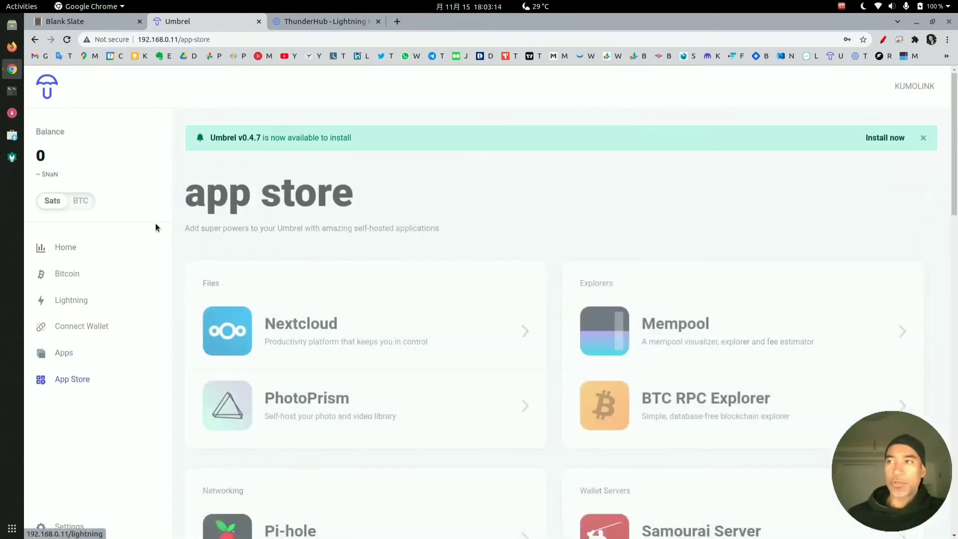
{"action": "scroll", "scroll_direction": "down", "scroll_amount": 3}
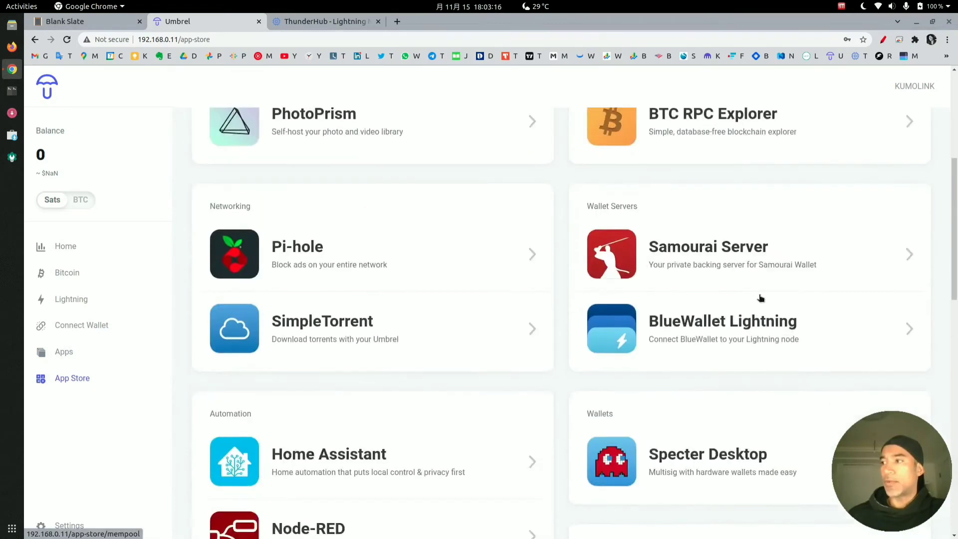
{"action": "scroll", "scroll_direction": "down", "scroll_amount": 3}
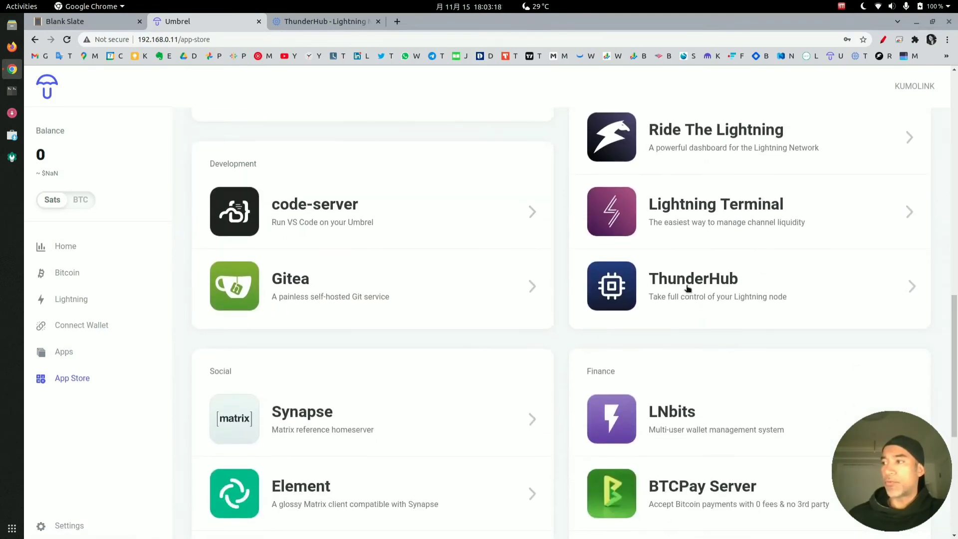
{"action": "left_click", "coordinate": [693, 286]}
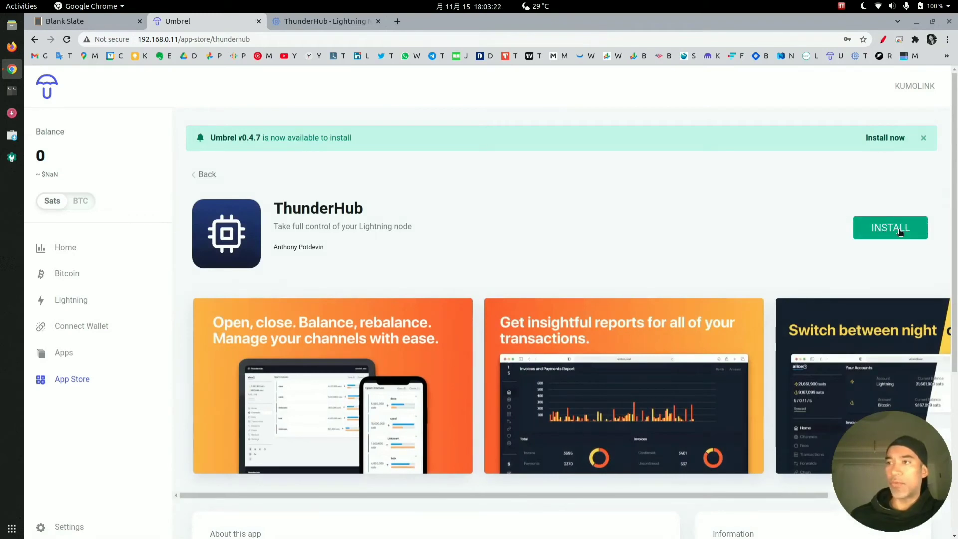
{"action": "left_click", "coordinate": [889, 228]}
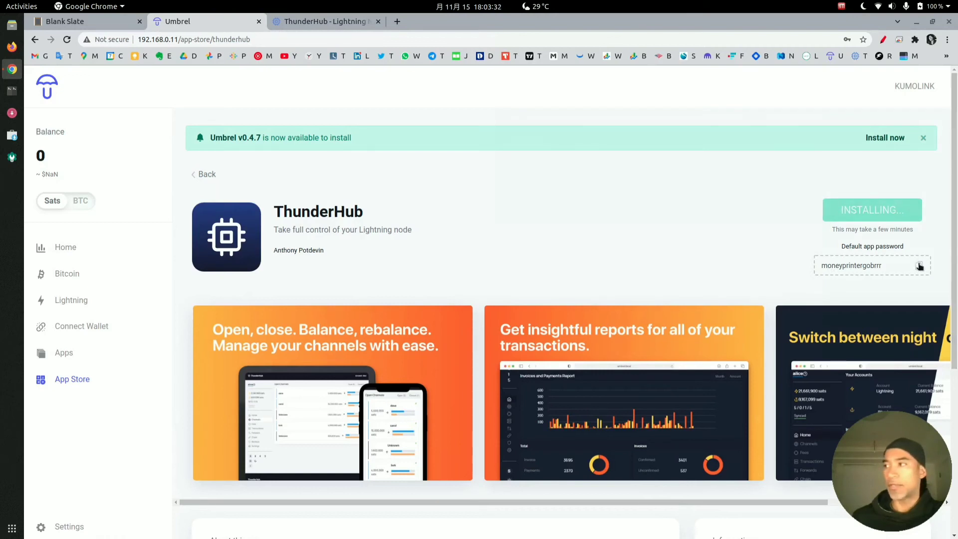
Copy ThunderHub's default app password from its store page, then switch browser tabs.
{"action": "left_click", "coordinate": [919, 265]}
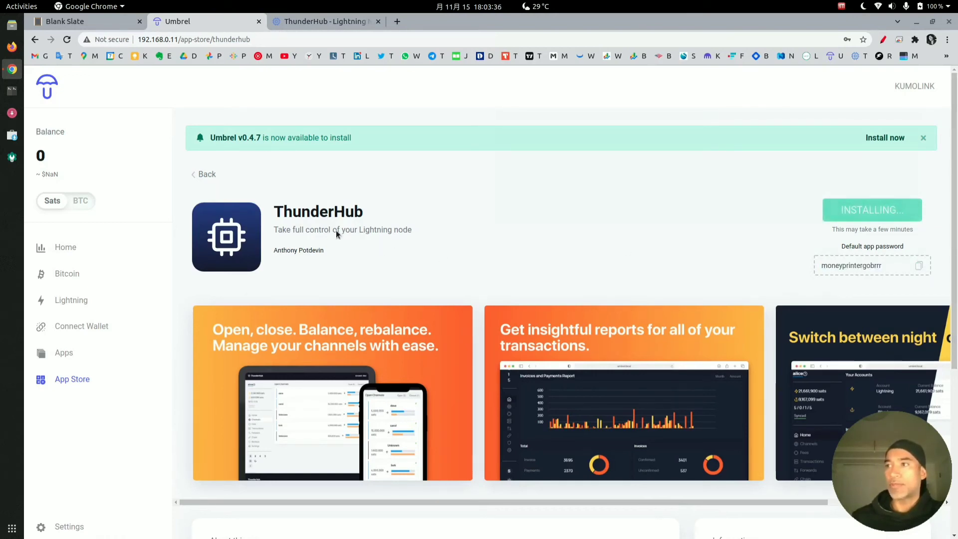
{"action": "mouse_move", "coordinate": [630, 239]}
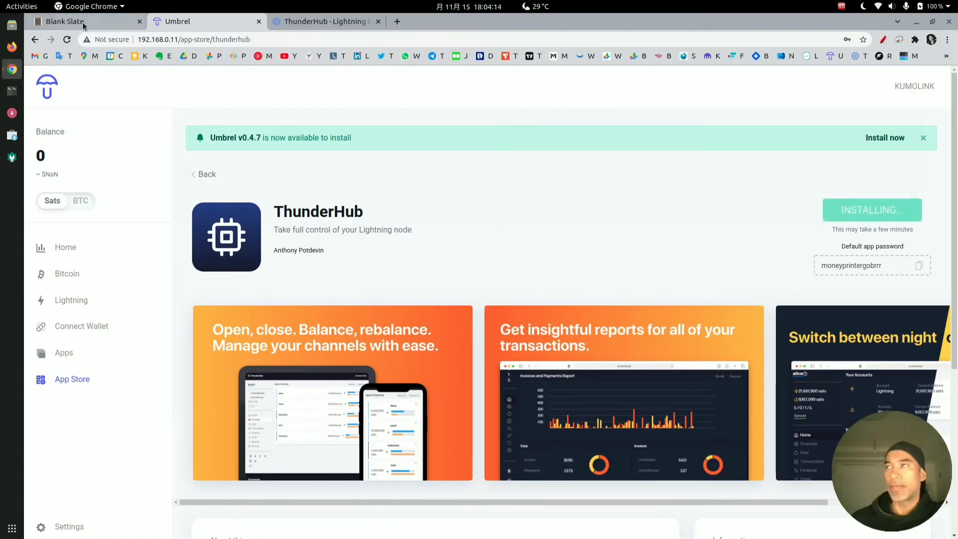
{"action": "left_click", "coordinate": [65, 21]}
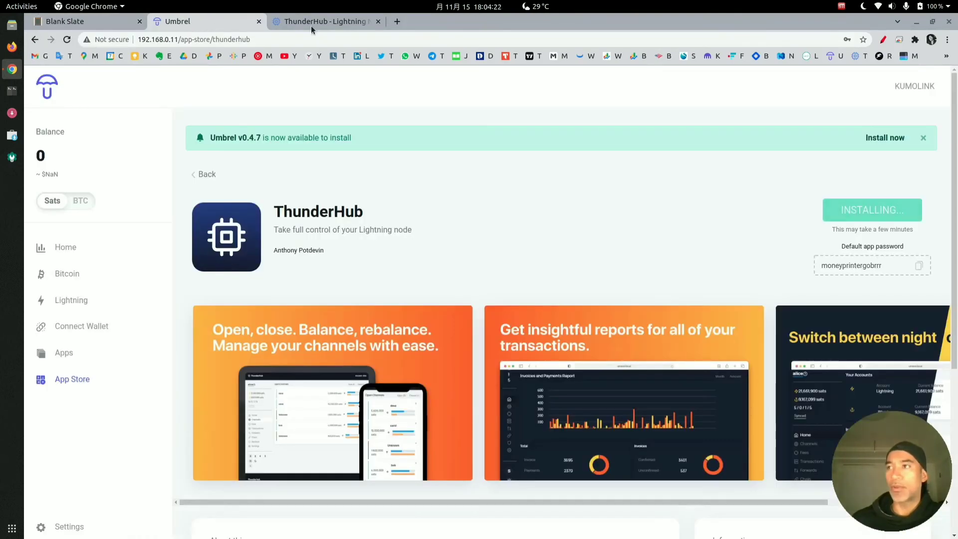
{"action": "mouse_move", "coordinate": [327, 22]}
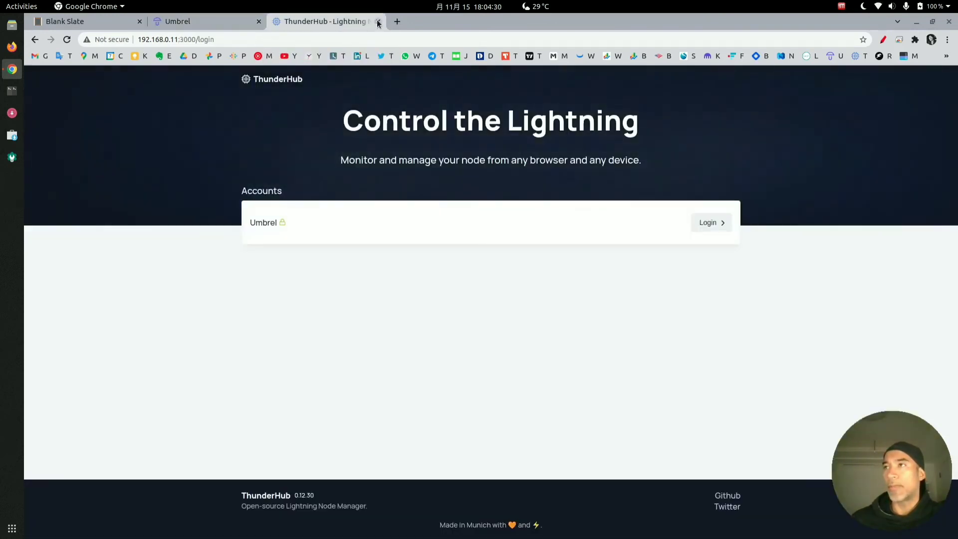
Close the stale ThunderHub login tab while the reinstall continues.
{"action": "left_click", "coordinate": [378, 21]}
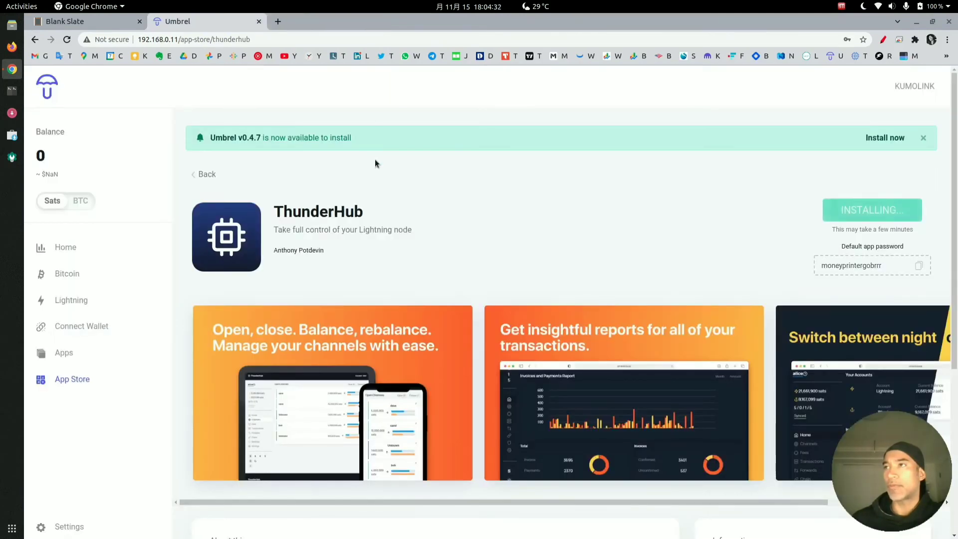
{"action": "mouse_move", "coordinate": [724, 270]}
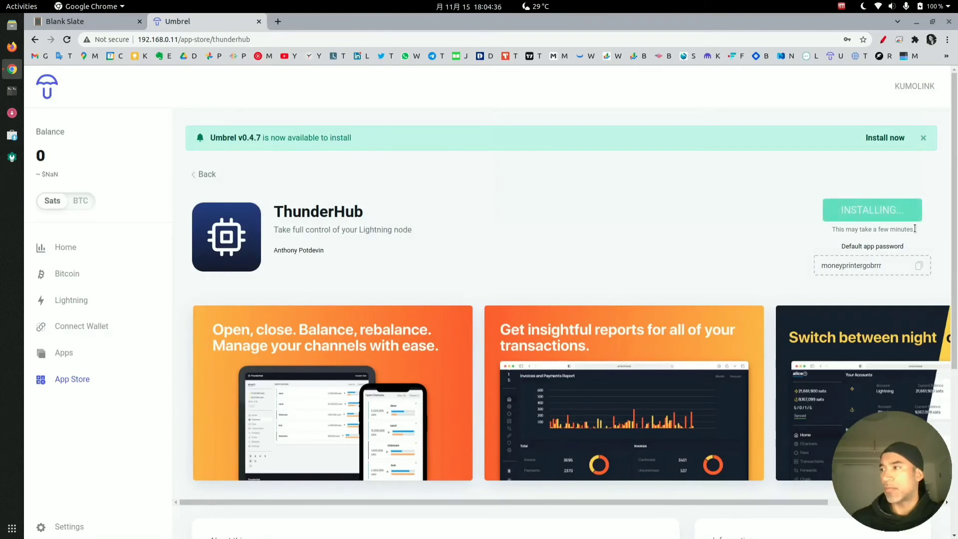
{"action": "mouse_move", "coordinate": [443, 116]}
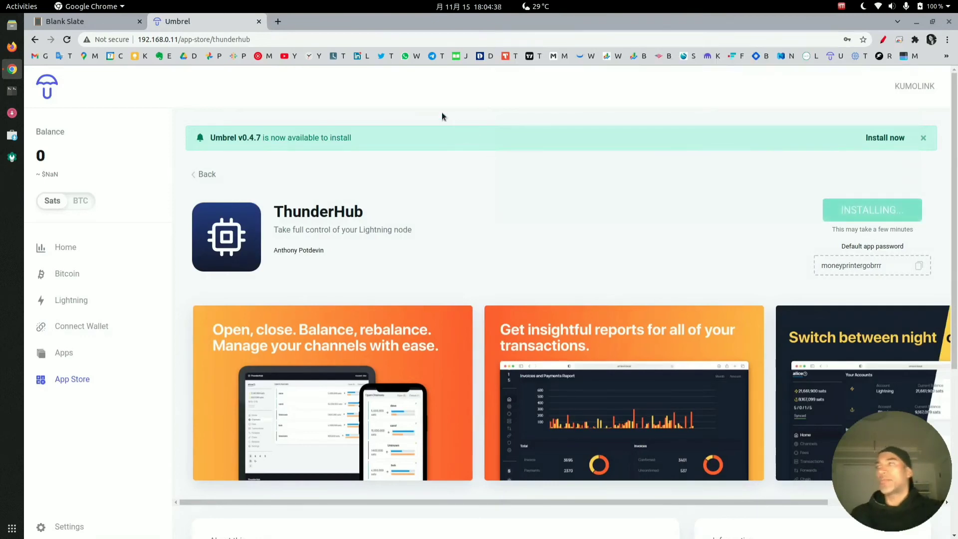
{"action": "mouse_move", "coordinate": [369, 94]}
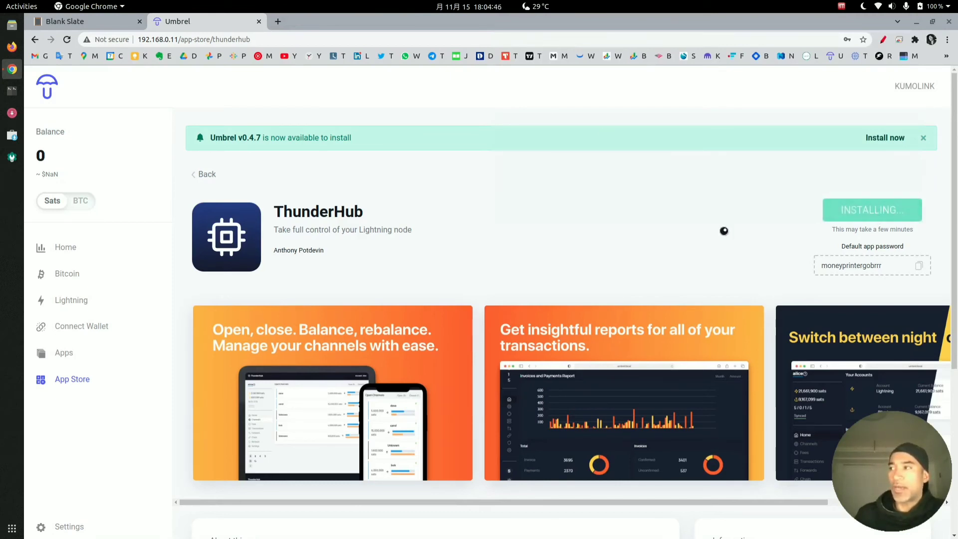
{"action": "mouse_move", "coordinate": [389, 212]}
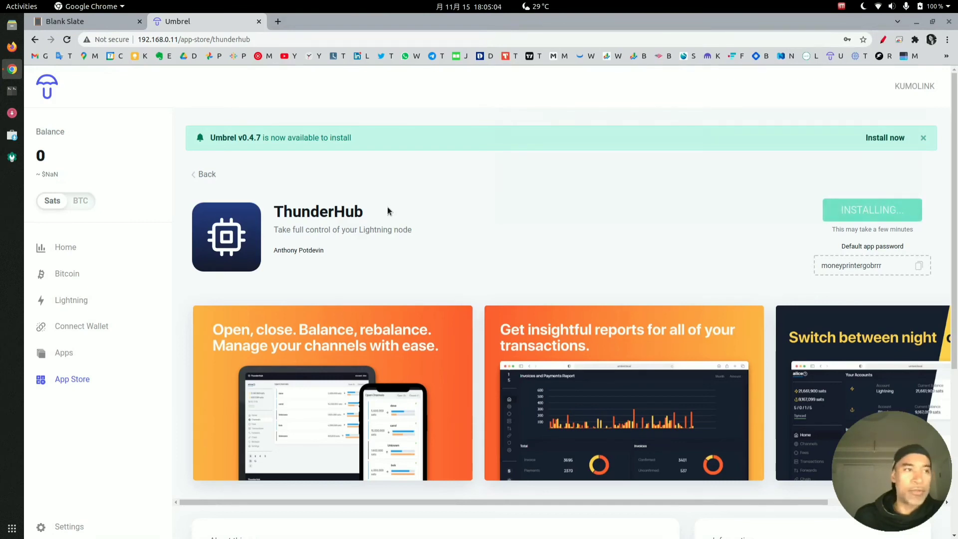
{"action": "mouse_move", "coordinate": [389, 201]}
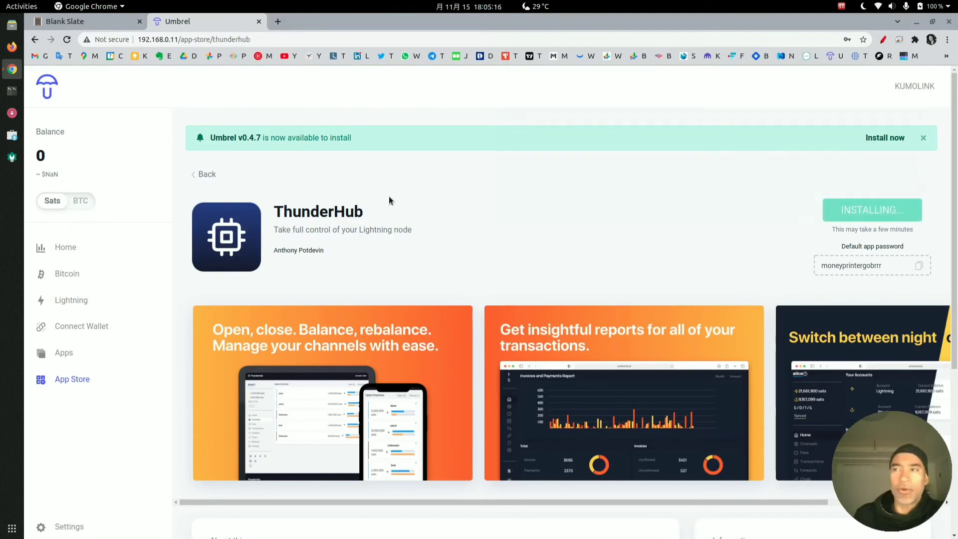
{"action": "mouse_move", "coordinate": [430, 225]}
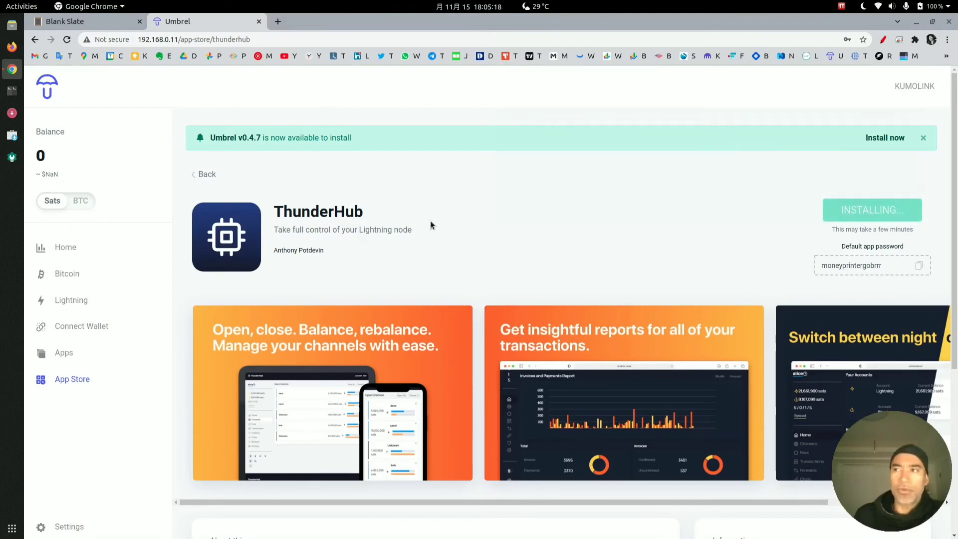
{"action": "mouse_move", "coordinate": [486, 229]}
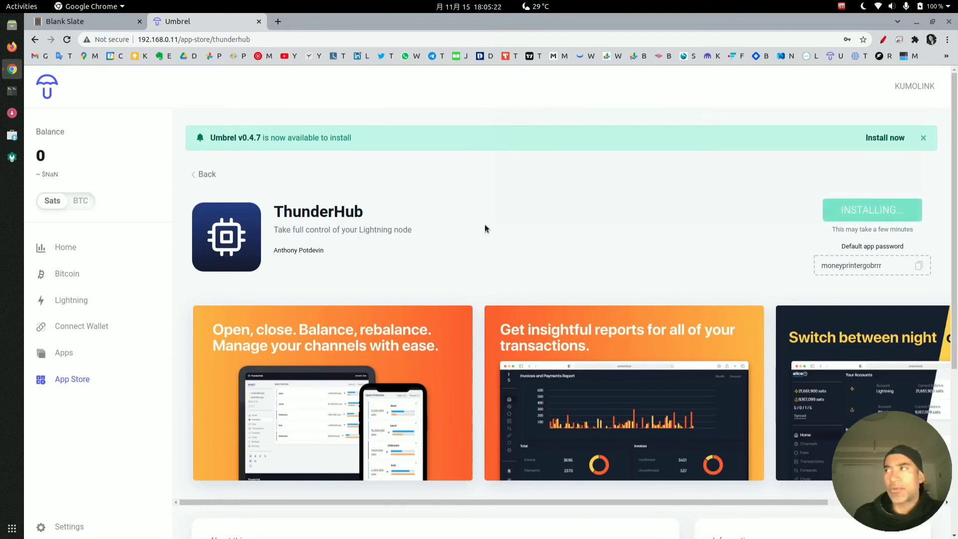
{"action": "mouse_move", "coordinate": [624, 228]}
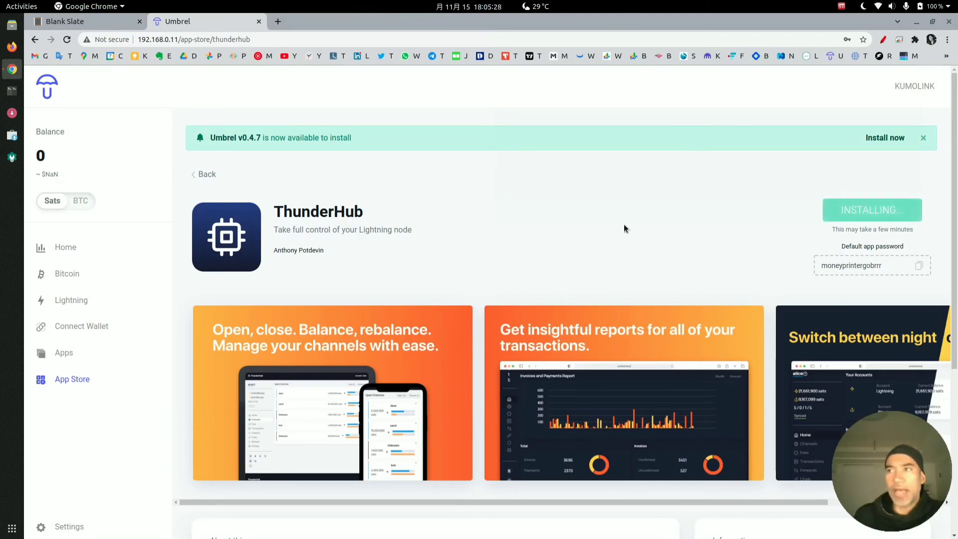
{"action": "mouse_move", "coordinate": [325, 221]}
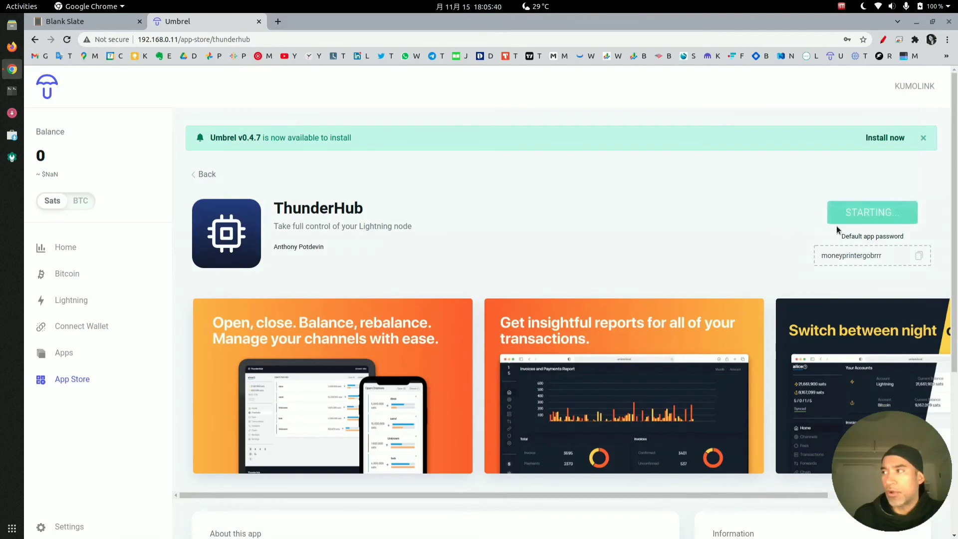
{"action": "mouse_move", "coordinate": [411, 182]}
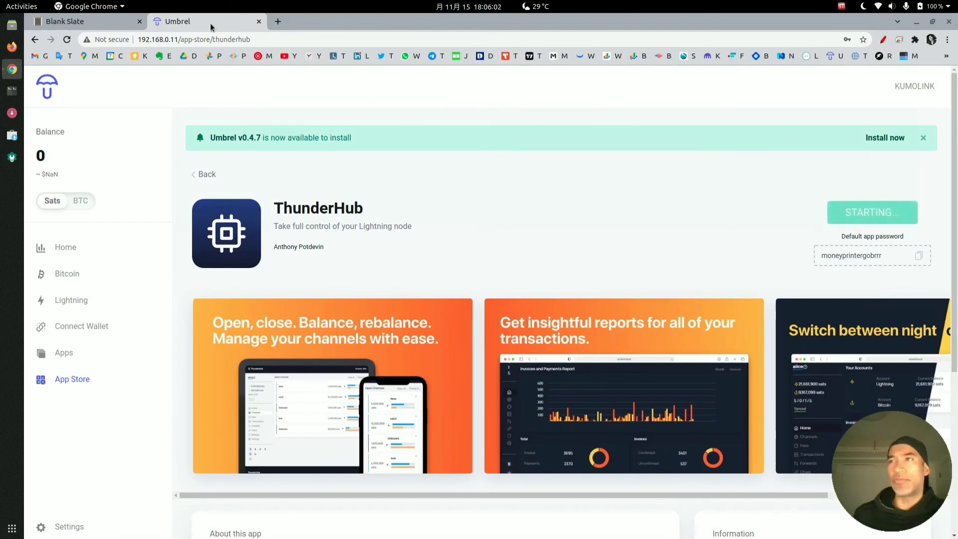
{"action": "mouse_move", "coordinate": [207, 21]}
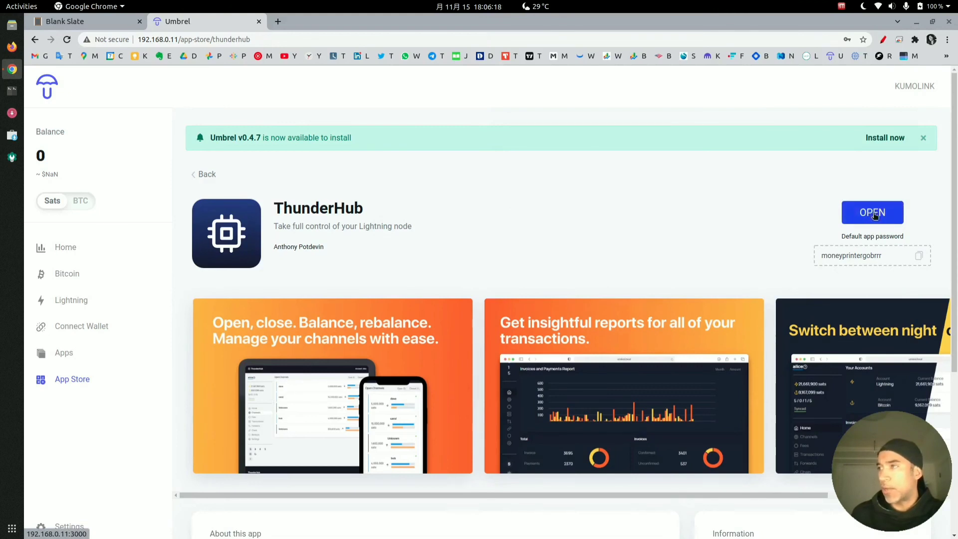
Open the reinstalled ThunderHub and attempt the Umbrel account login with the copied default password.
{"action": "left_click", "coordinate": [871, 212]}
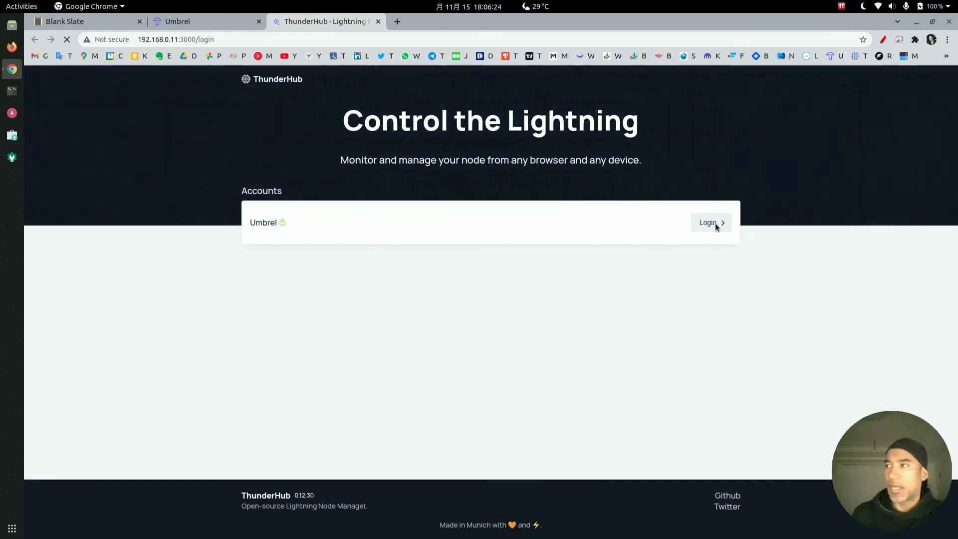
{"action": "left_click", "coordinate": [708, 223]}
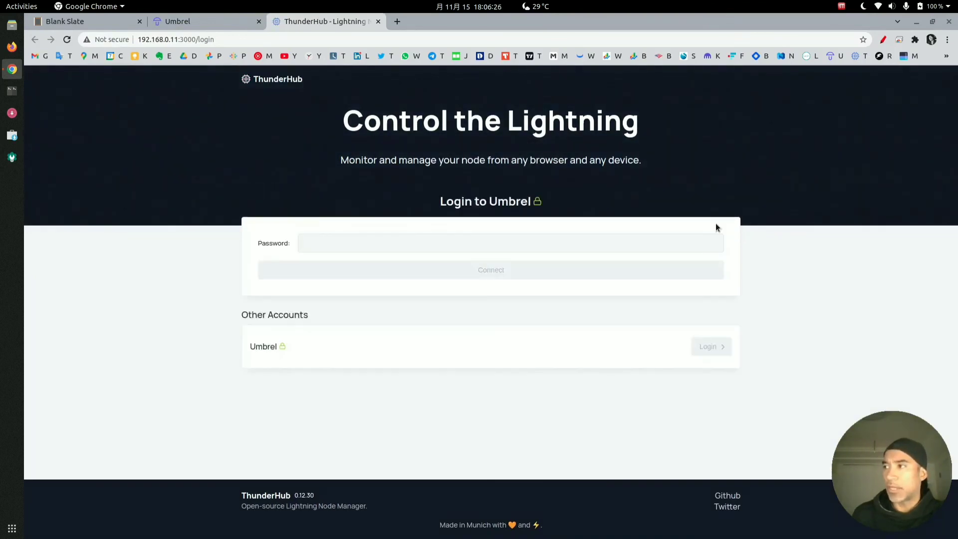
{"action": "left_click", "coordinate": [510, 242]}
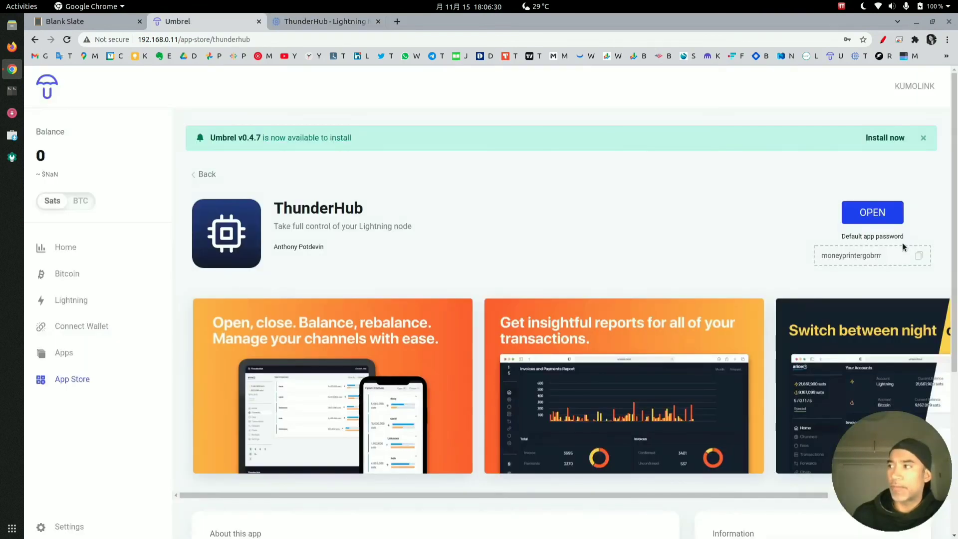
{"action": "left_click", "coordinate": [922, 255]}
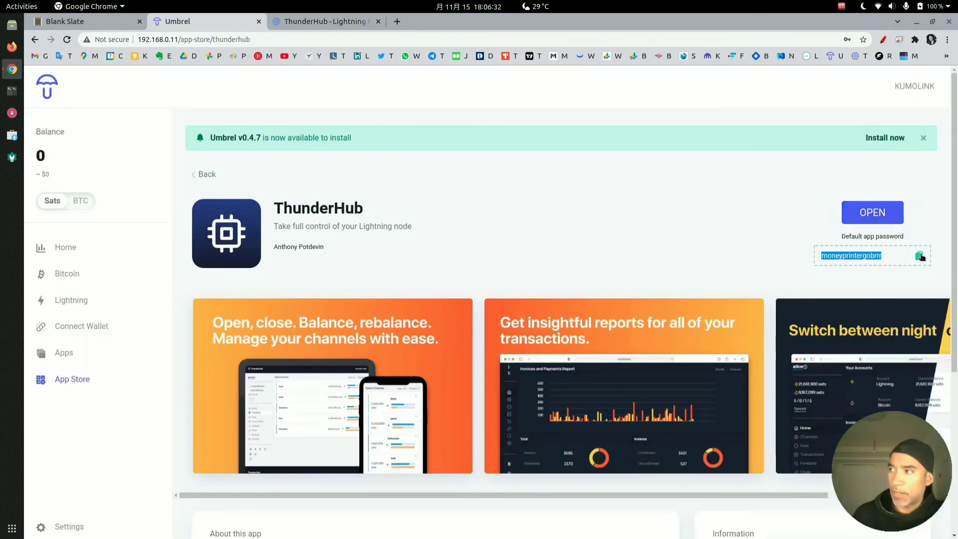
{"action": "left_click", "coordinate": [872, 212]}
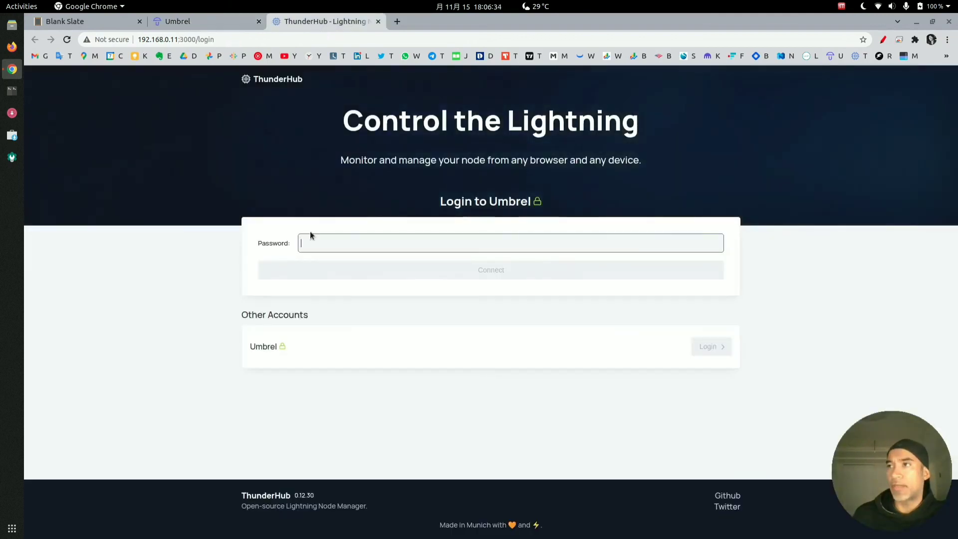
{"action": "right_click", "coordinate": [310, 242]}
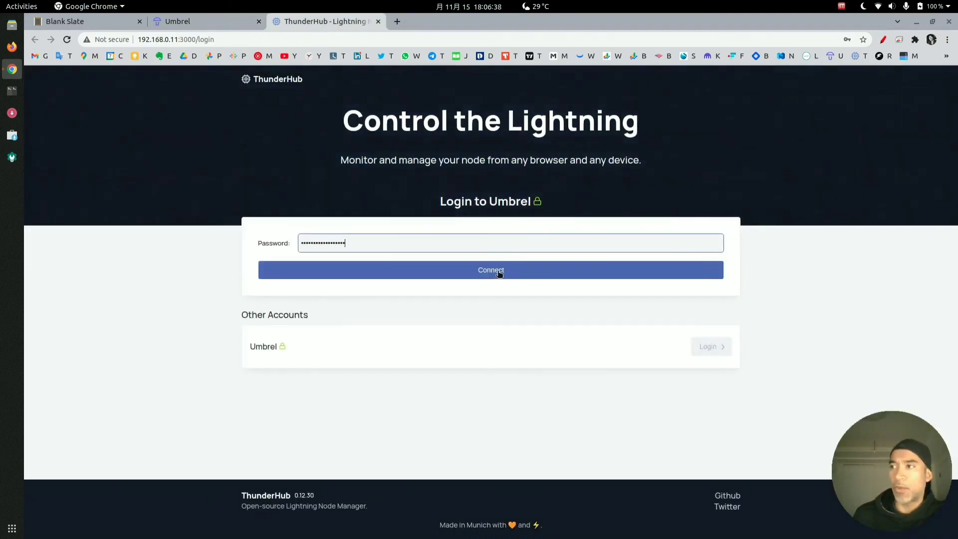
{"action": "left_click", "coordinate": [490, 270]}
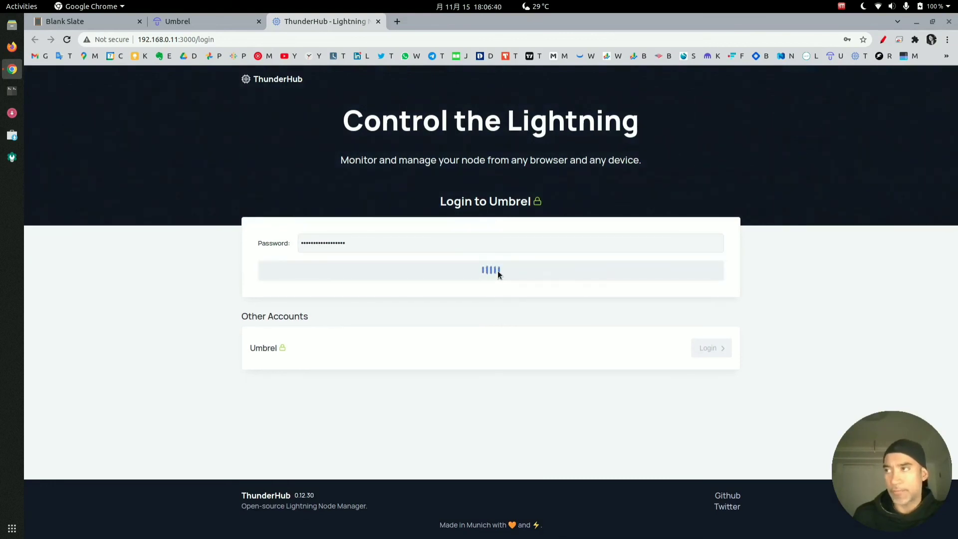
{"action": "left_click", "coordinate": [491, 270]}
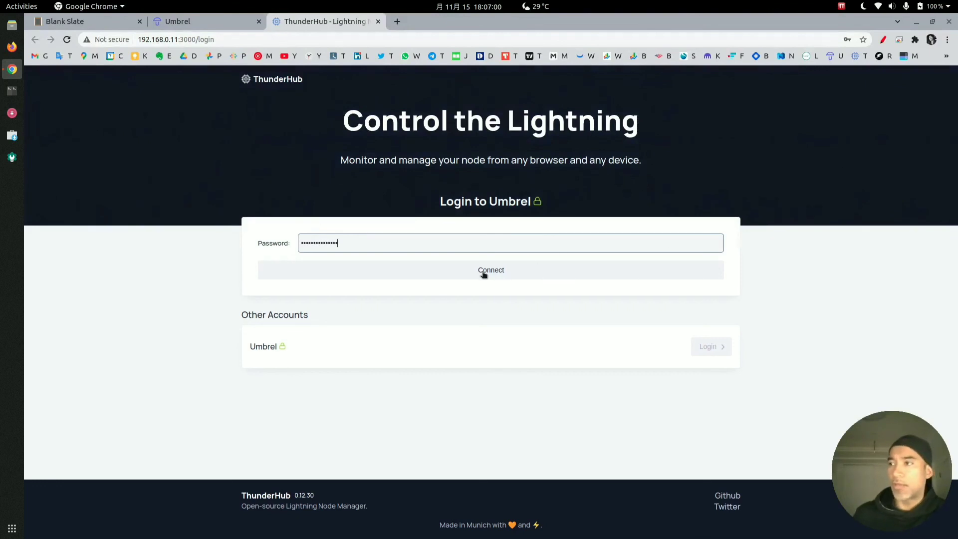
Connect to the Umbrel account with the changed password, retrying until the Home dashboard loads.
{"action": "left_click", "coordinate": [490, 270]}
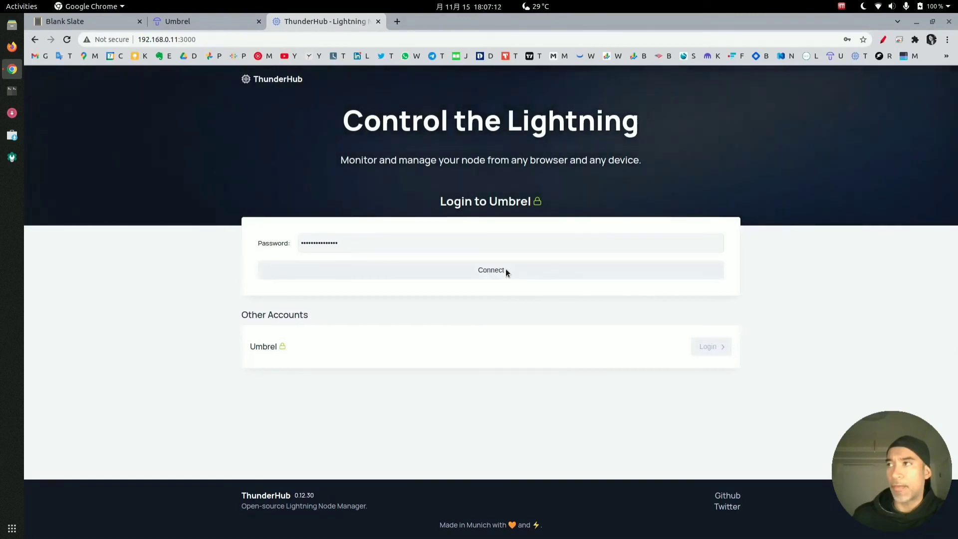
{"action": "left_click", "coordinate": [490, 270]}
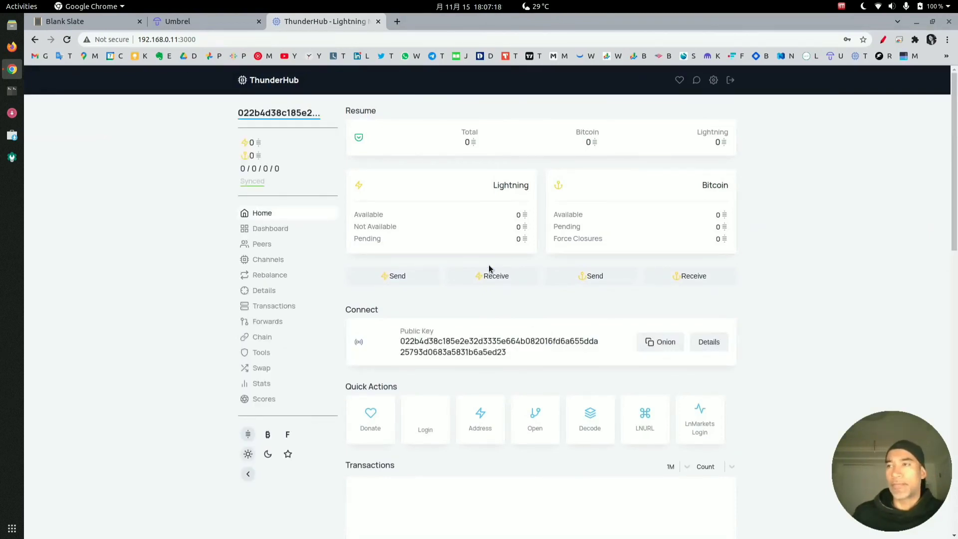
{"action": "mouse_move", "coordinate": [425, 413]}
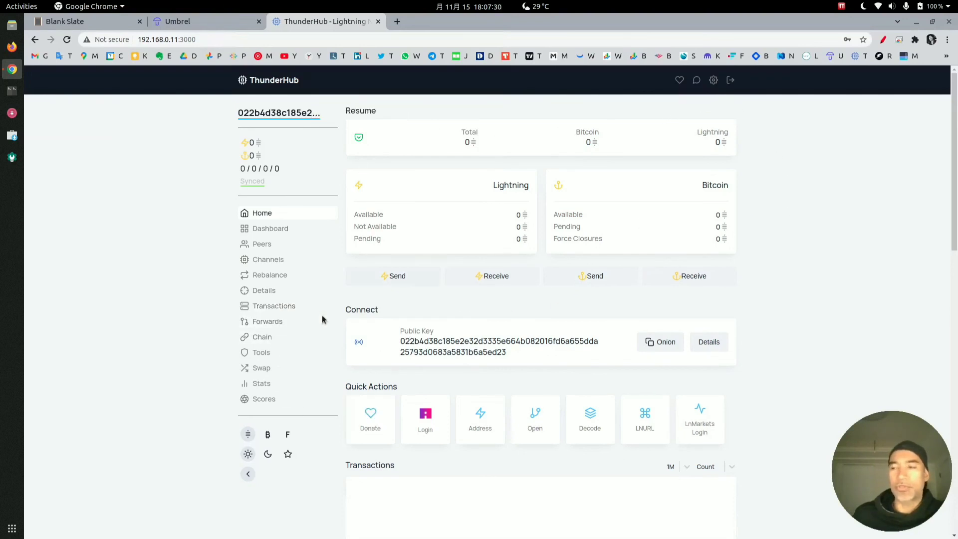
{"action": "mouse_move", "coordinate": [144, 208]}
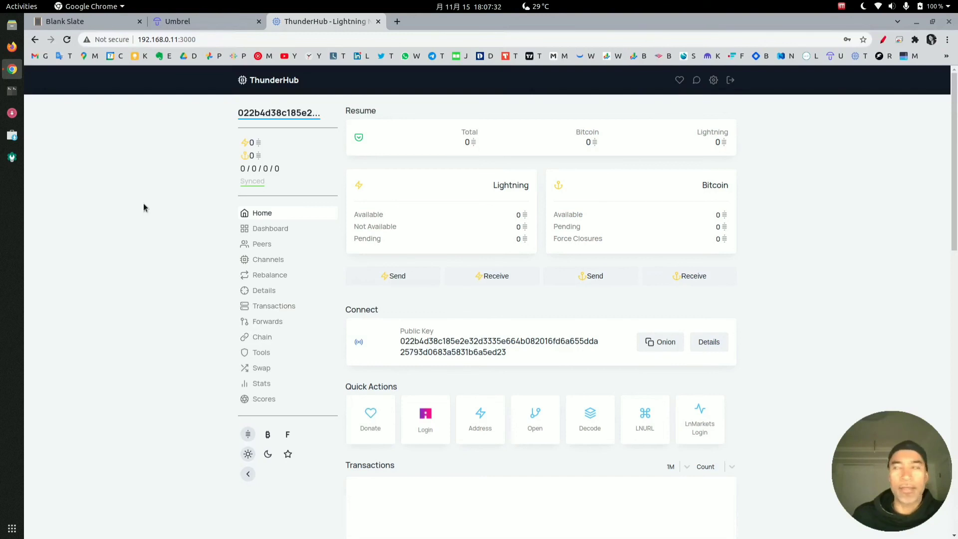